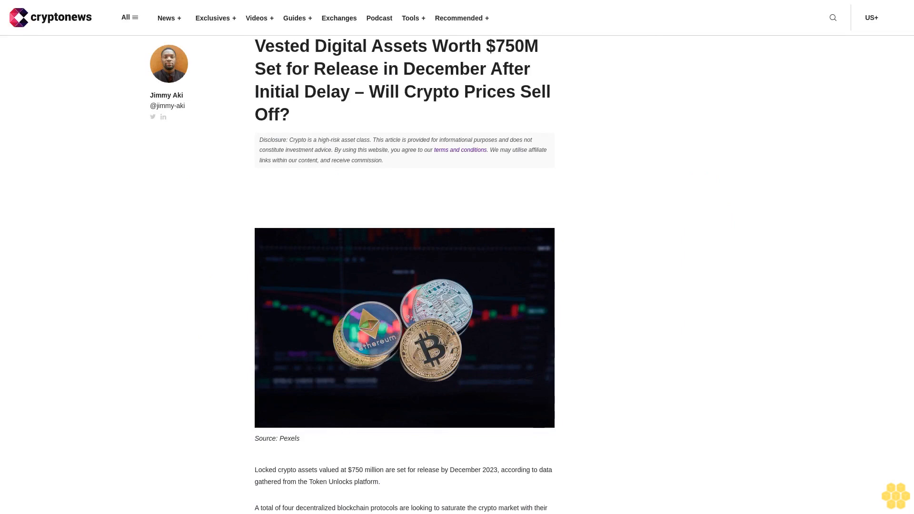
scroll(down, 3)
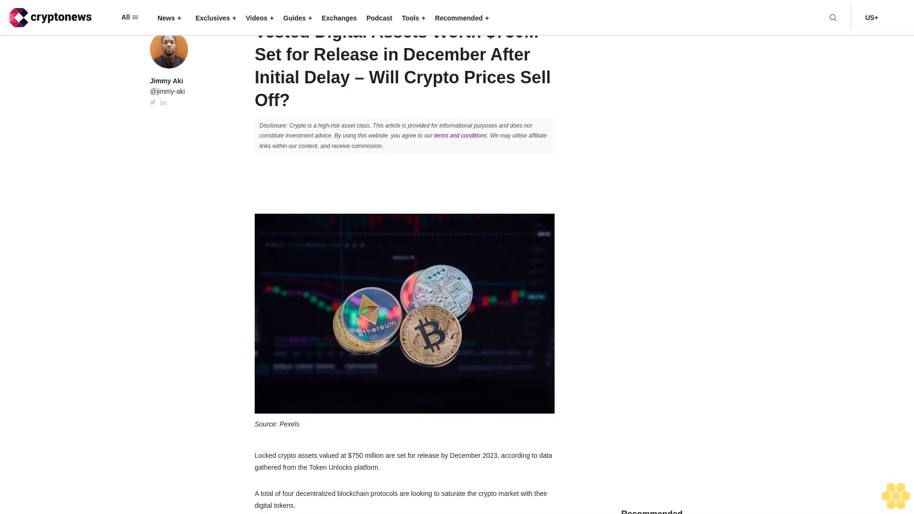
scroll(down, 3)
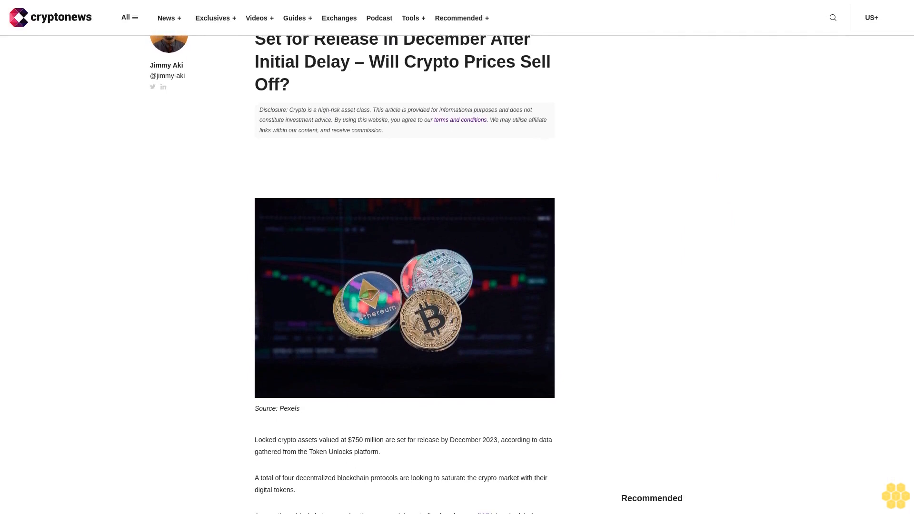
scroll(down, 3)
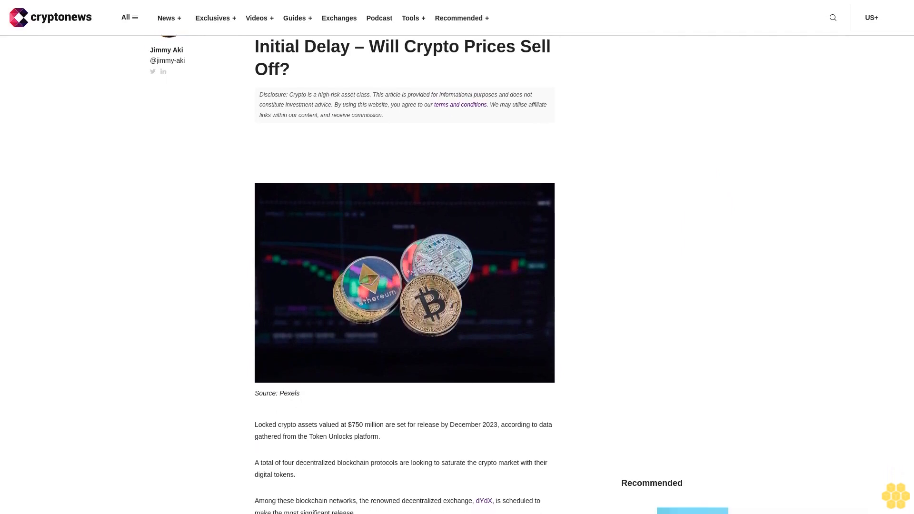
scroll(down, 3)
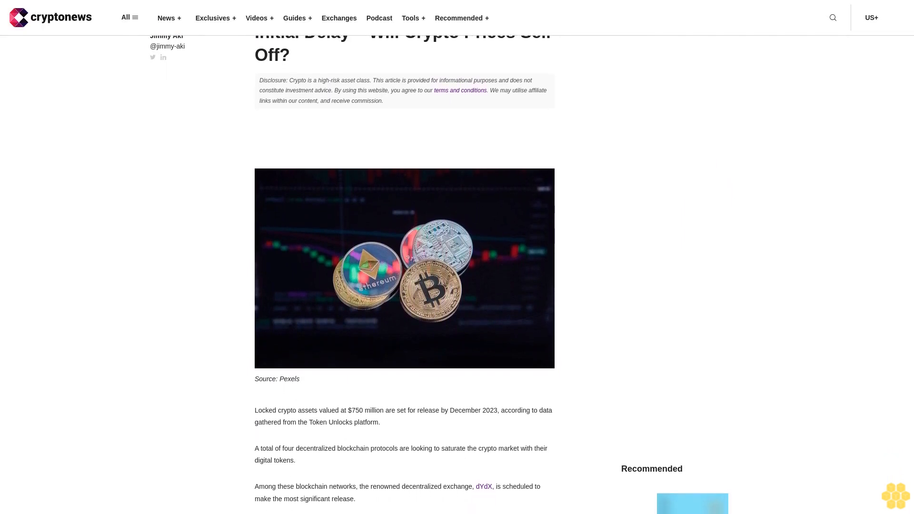
scroll(down, 3)
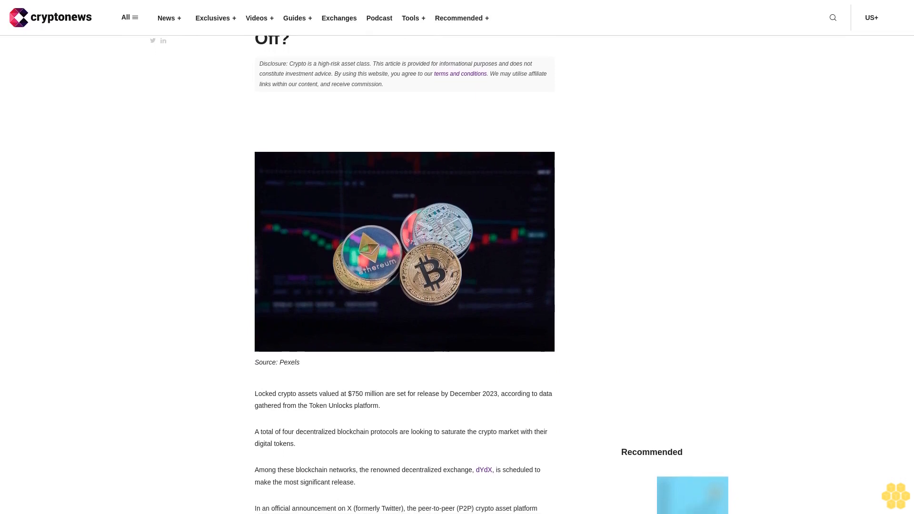
scroll(down, 3)
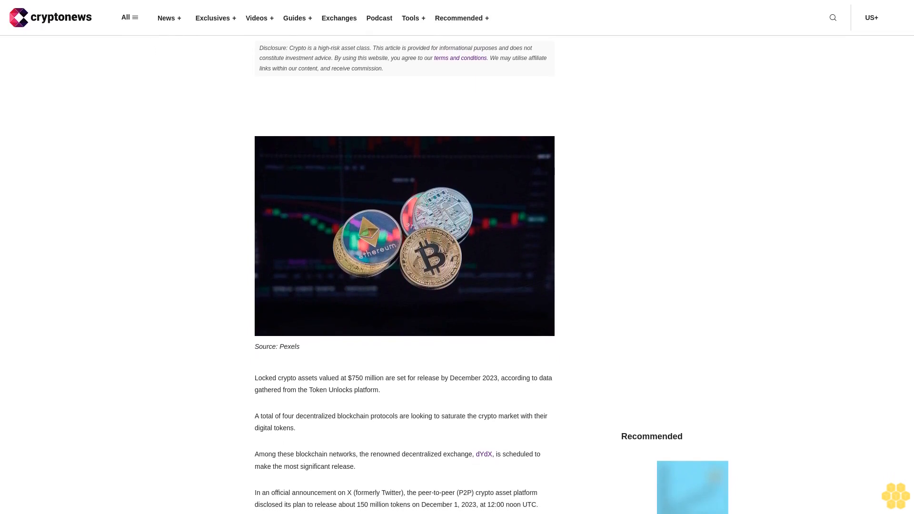
scroll(down, 3)
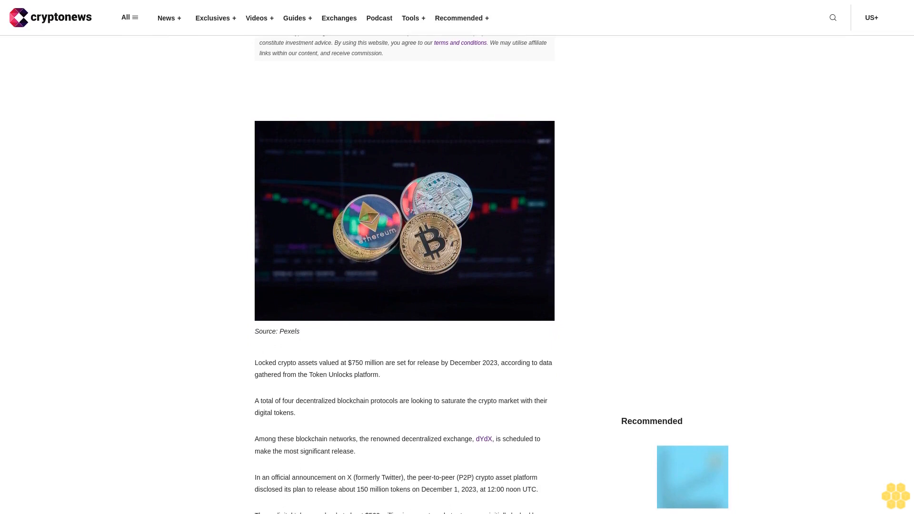
scroll(down, 3)
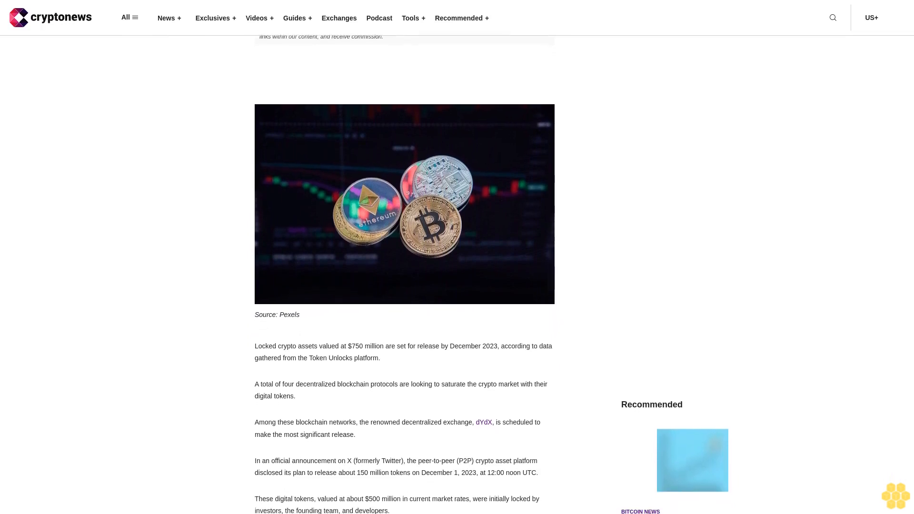
scroll(down, 3)
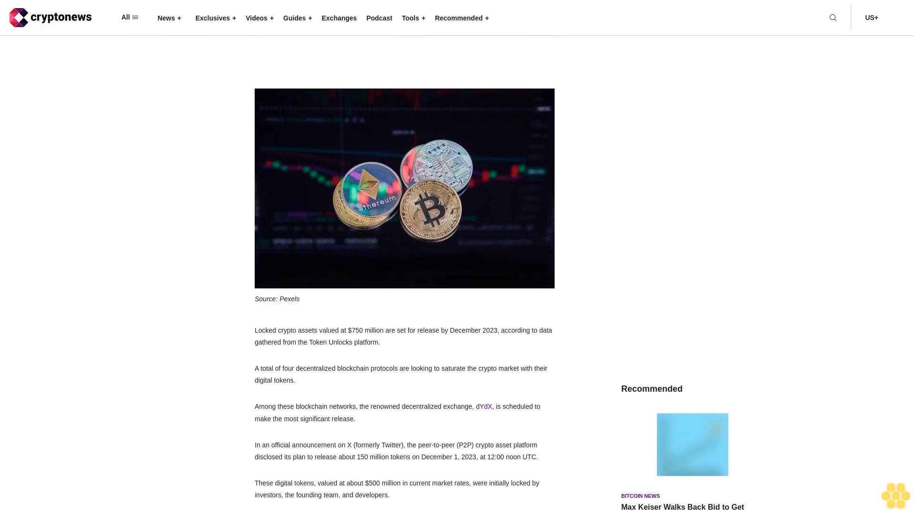
scroll(down, 3)
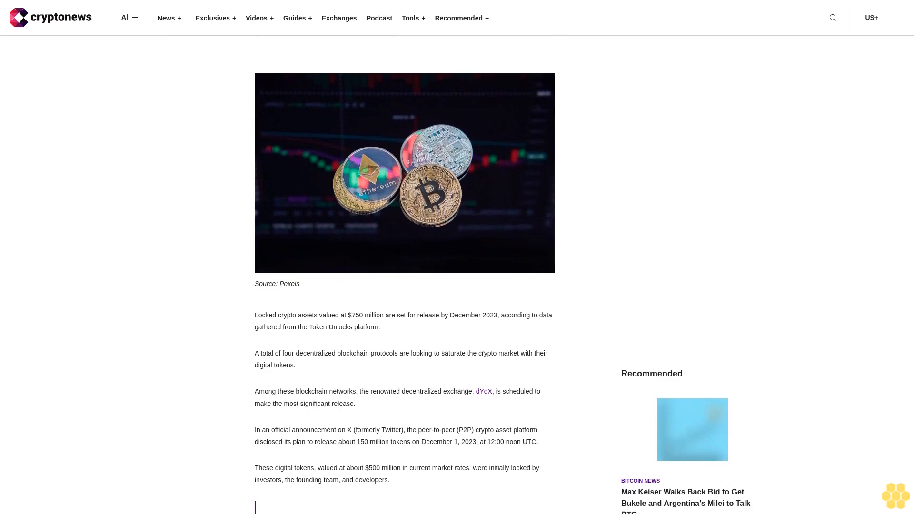
scroll(down, 3)
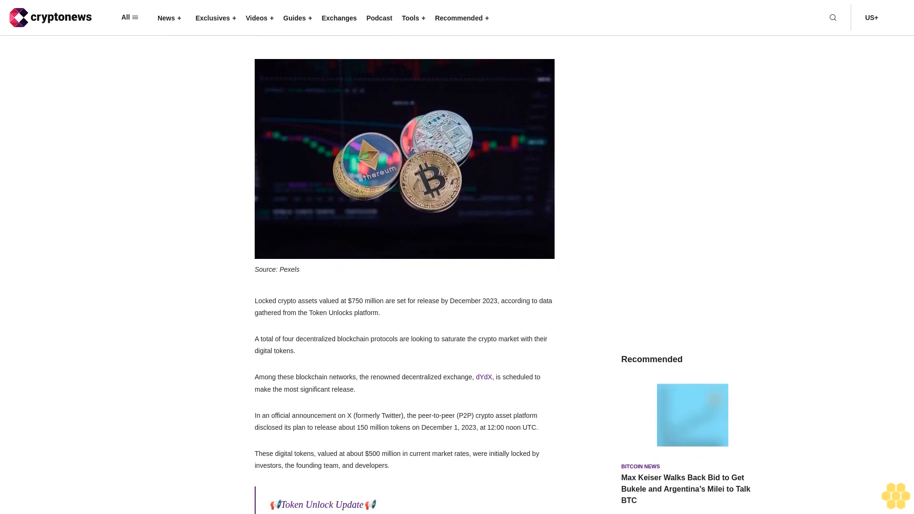
scroll(down, 3)
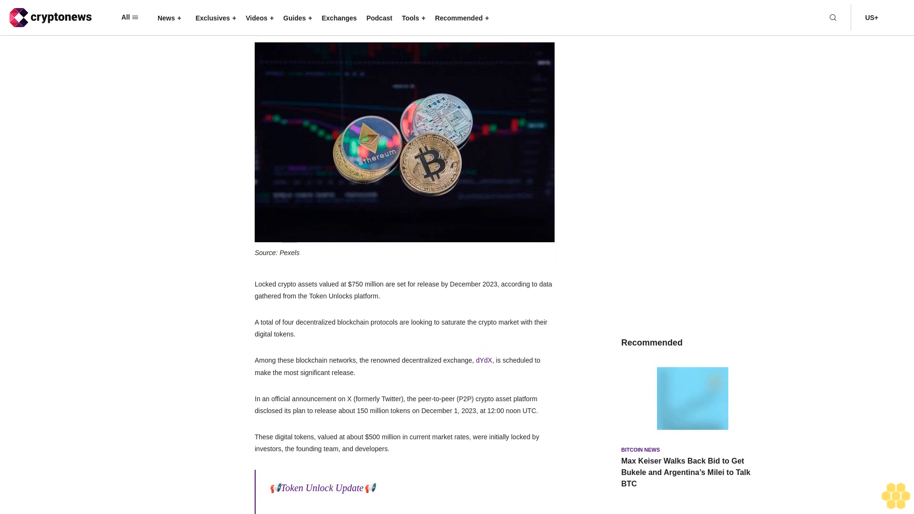
scroll(down, 3)
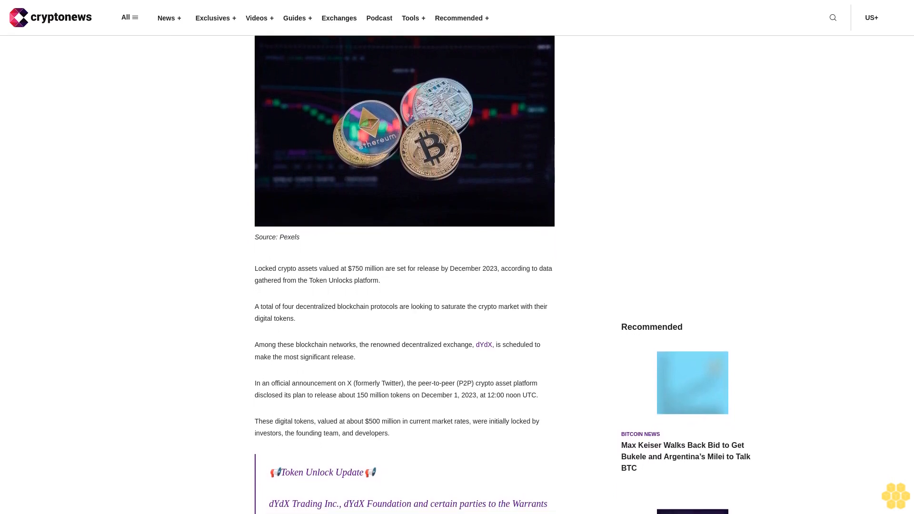
scroll(down, 3)
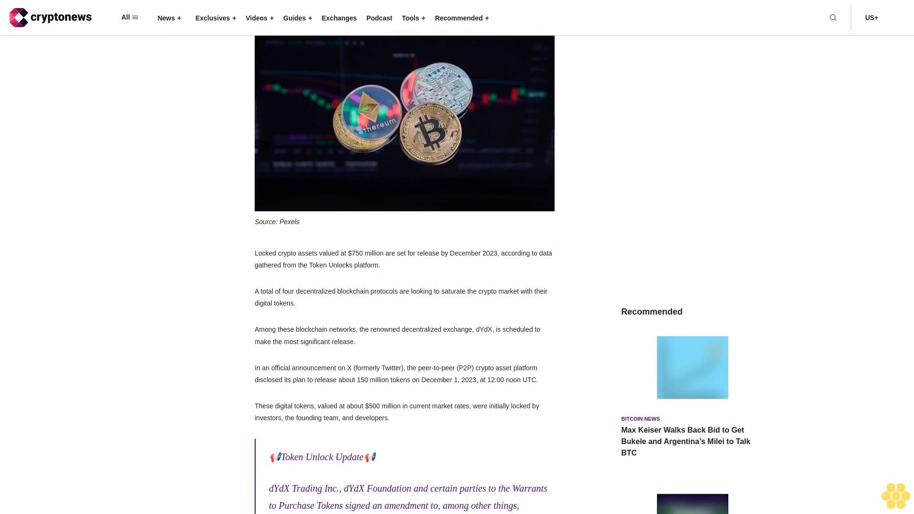
scroll(down, 3)
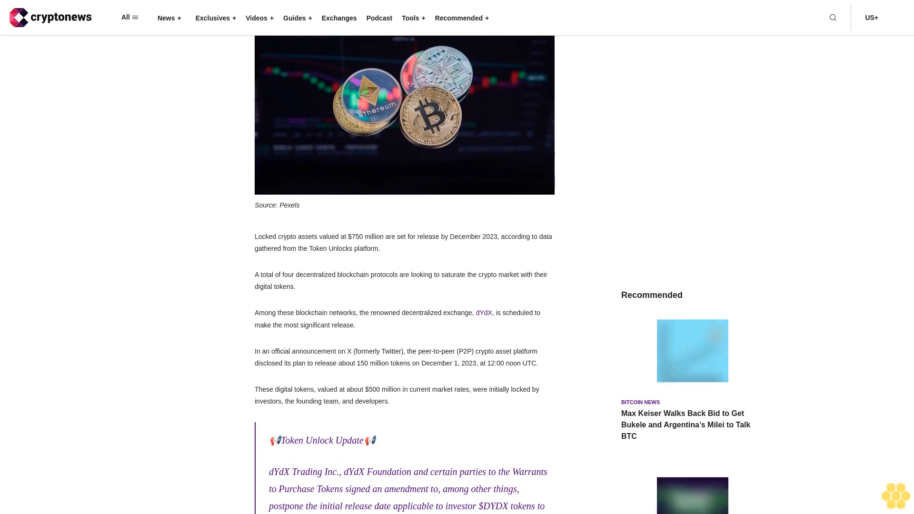
scroll(down, 3)
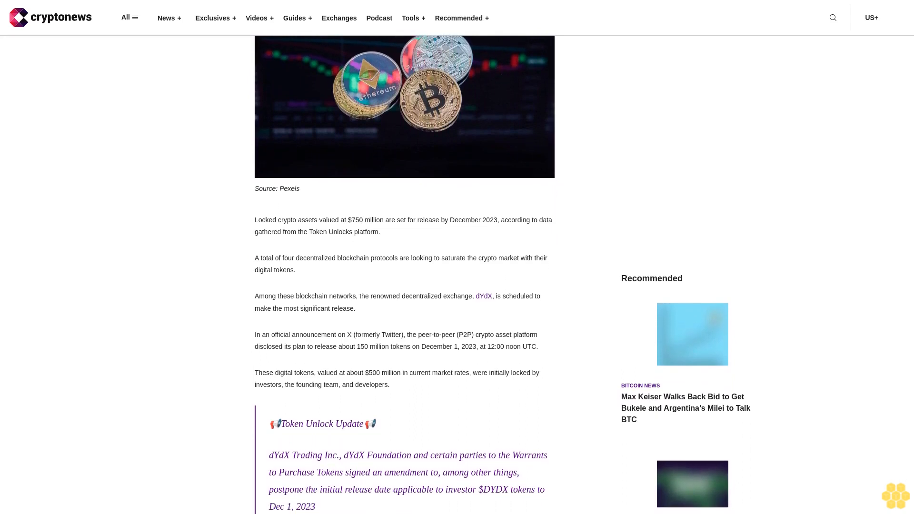
scroll(down, 3)
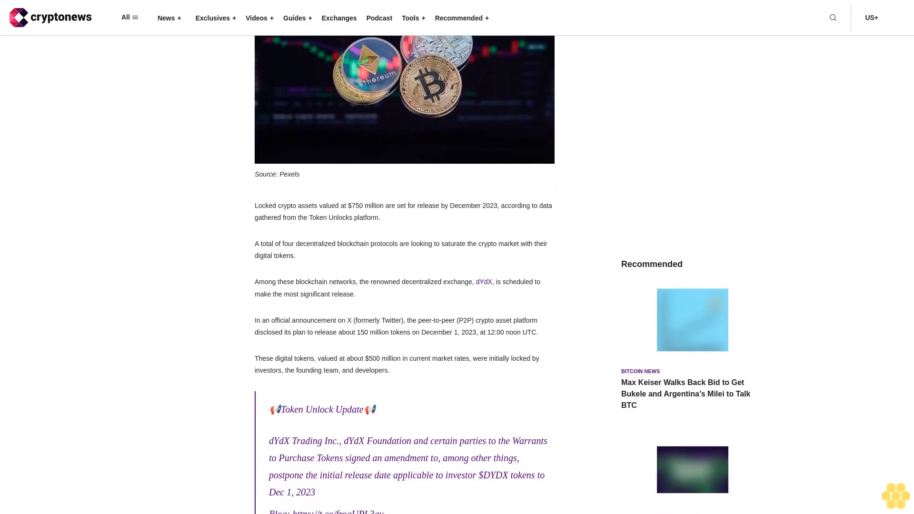
scroll(down, 3)
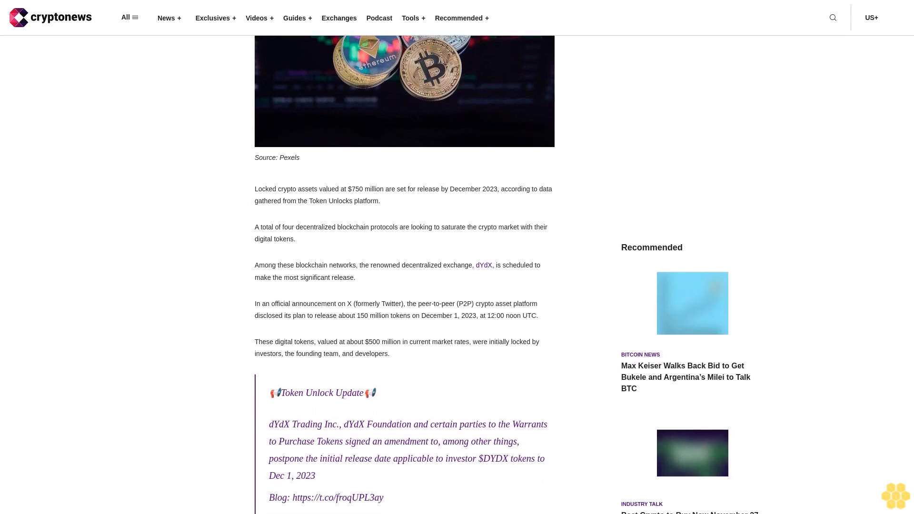
scroll(down, 3)
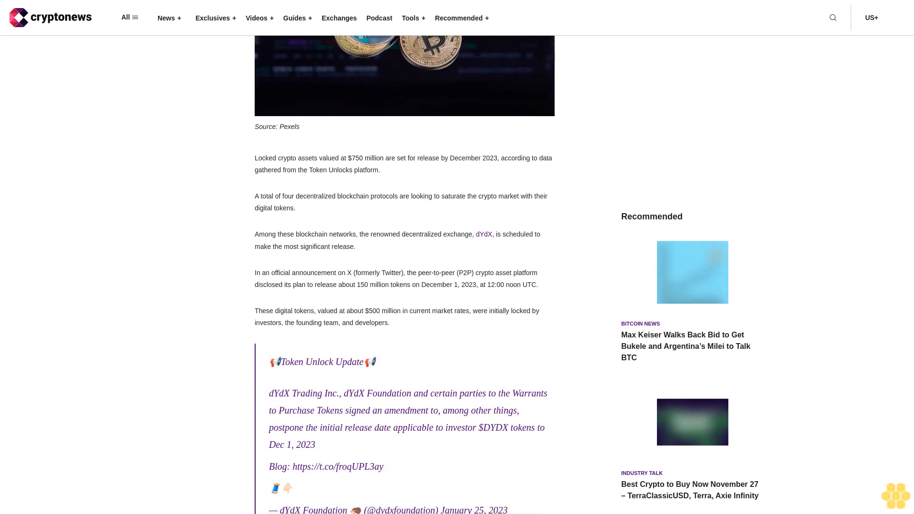
scroll(down, 3)
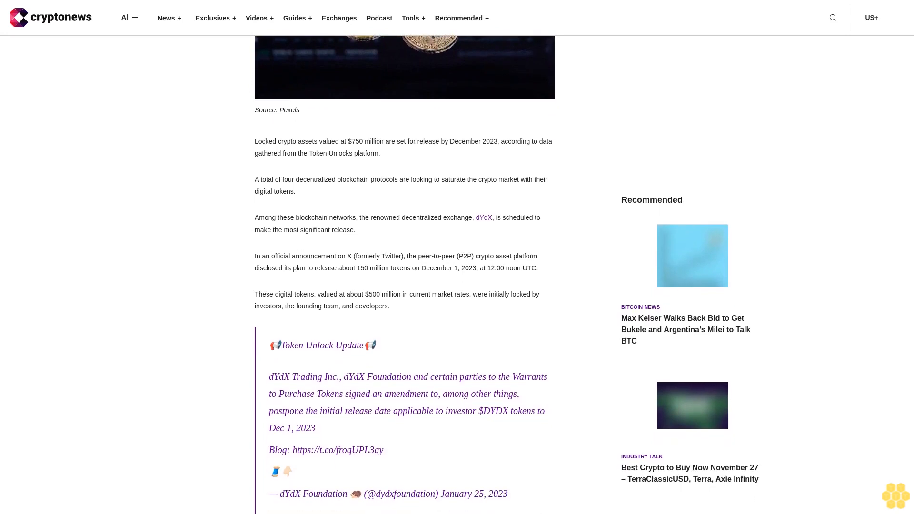
scroll(down, 3)
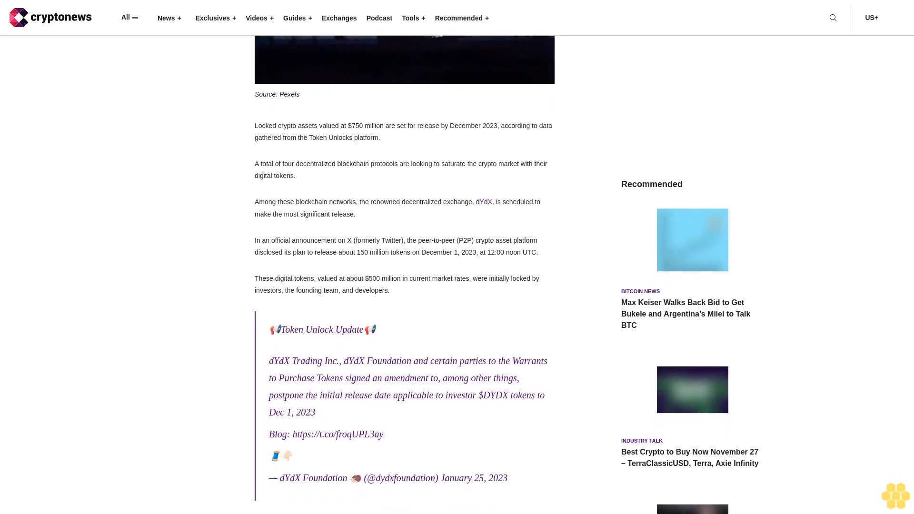
scroll(down, 3)
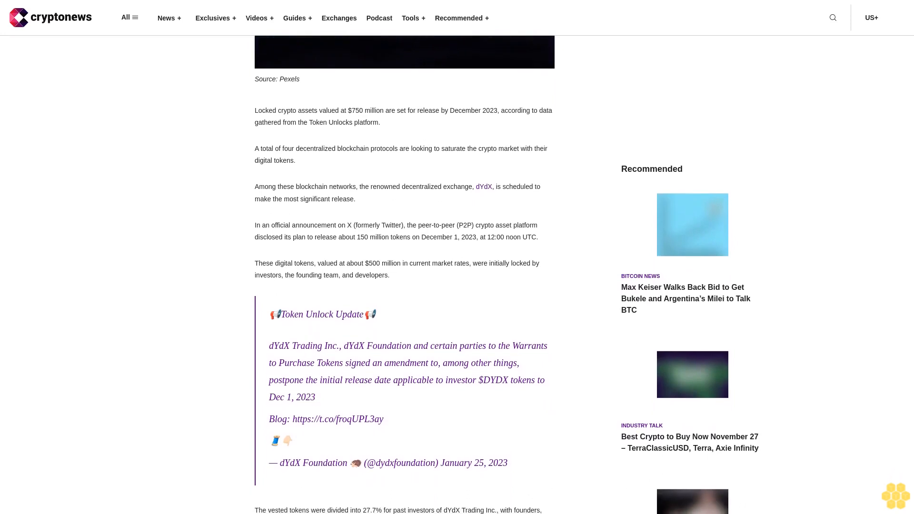
scroll(down, 3)
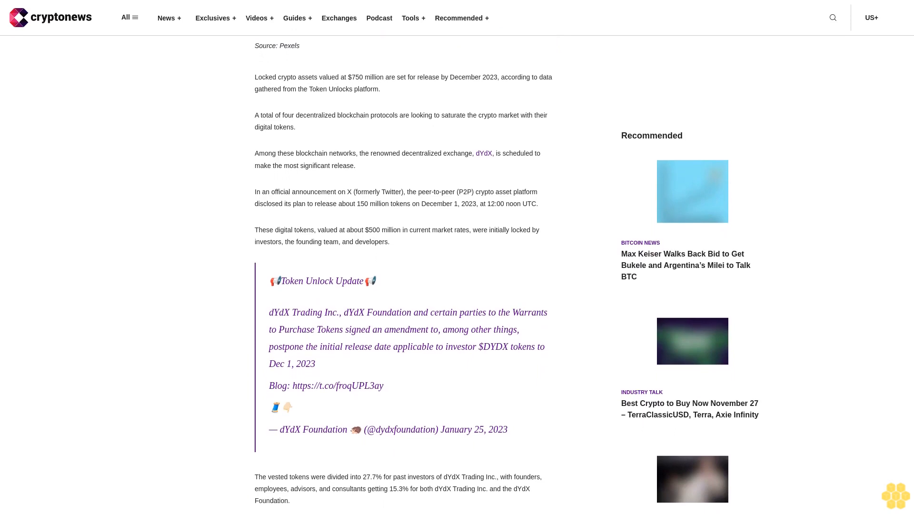
scroll(down, 3)
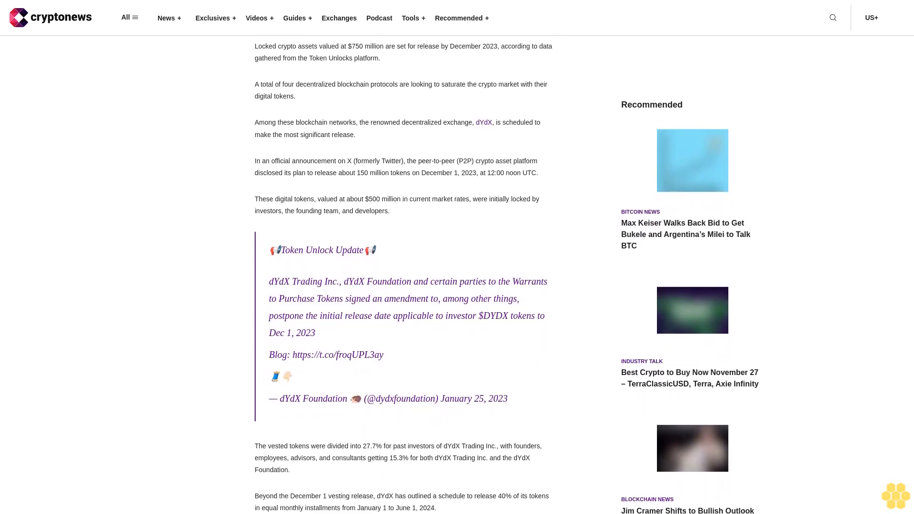
scroll(down, 3)
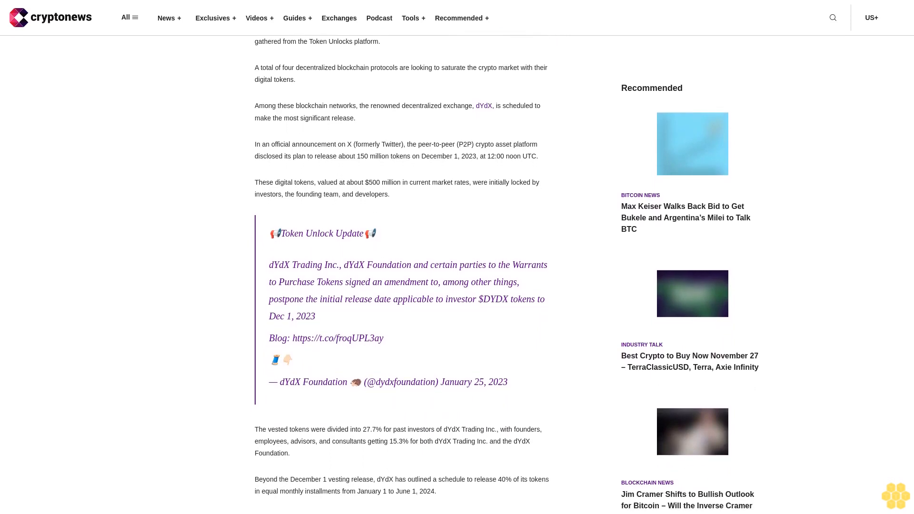
scroll(down, 3)
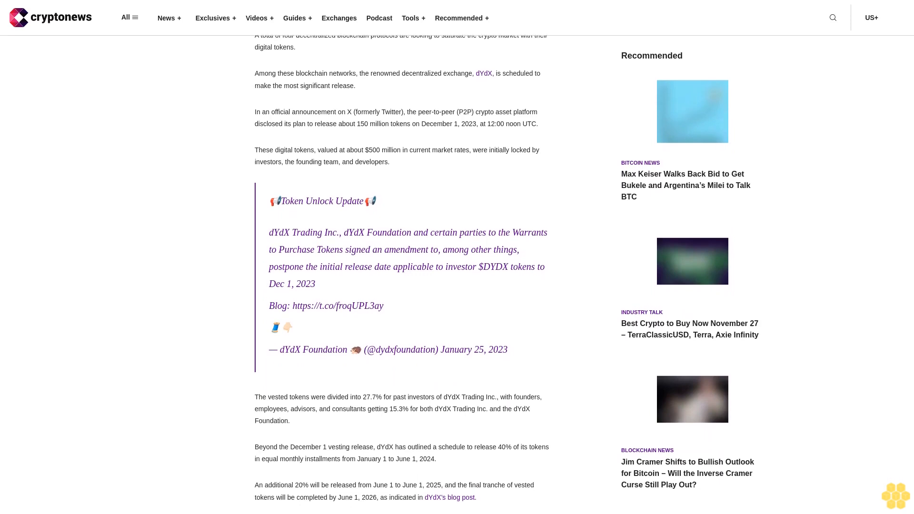
scroll(down, 3)
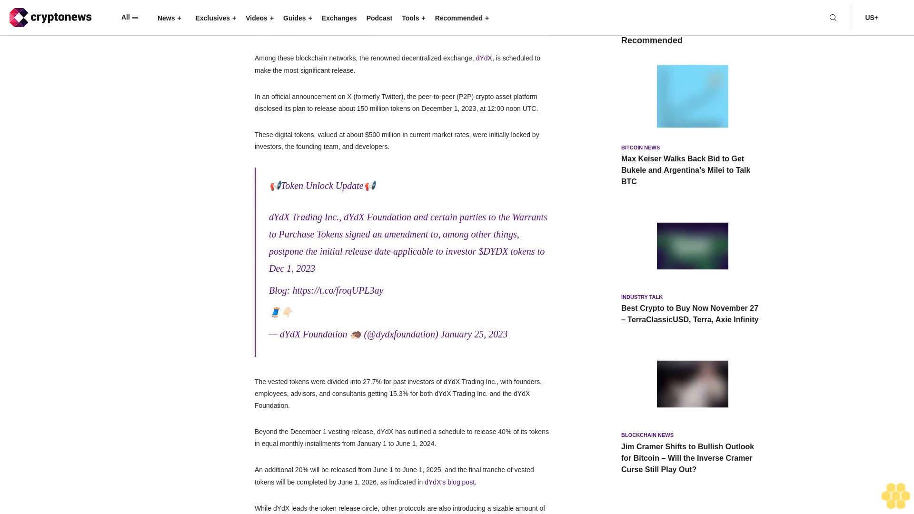
scroll(down, 3)
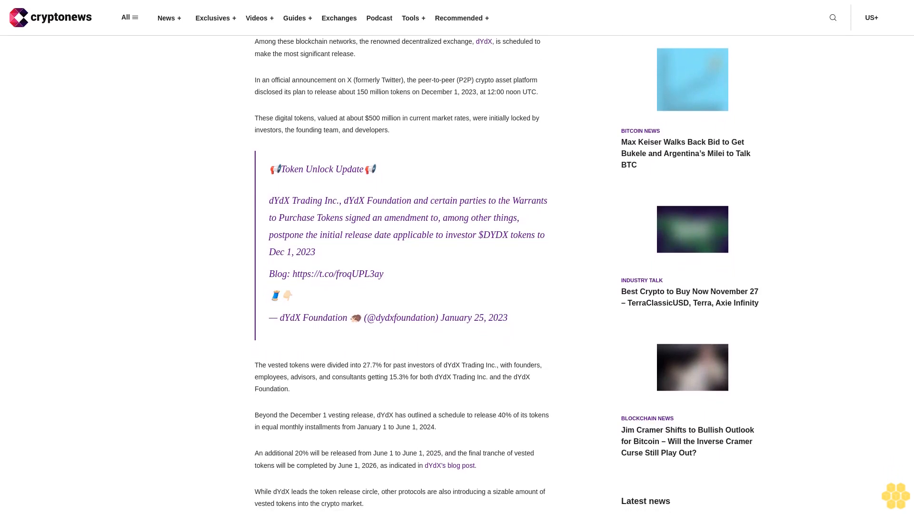
scroll(down, 3)
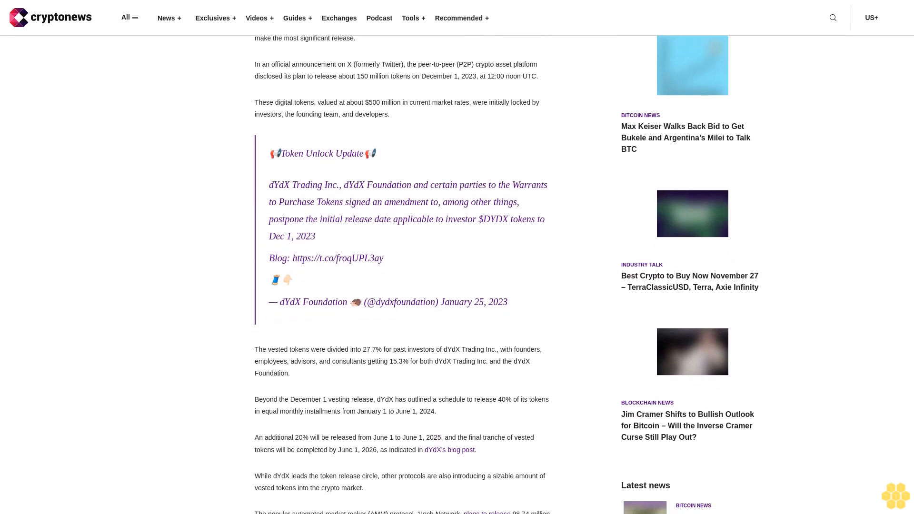
scroll(down, 3)
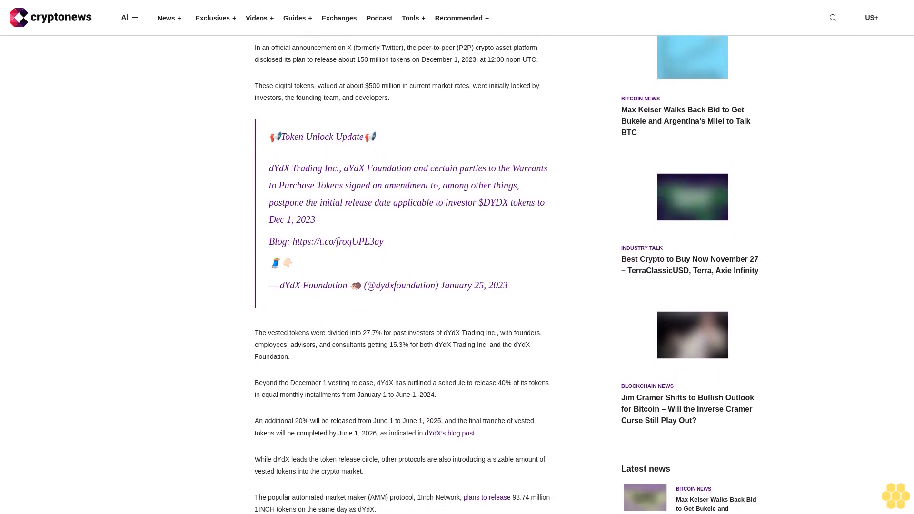
scroll(down, 3)
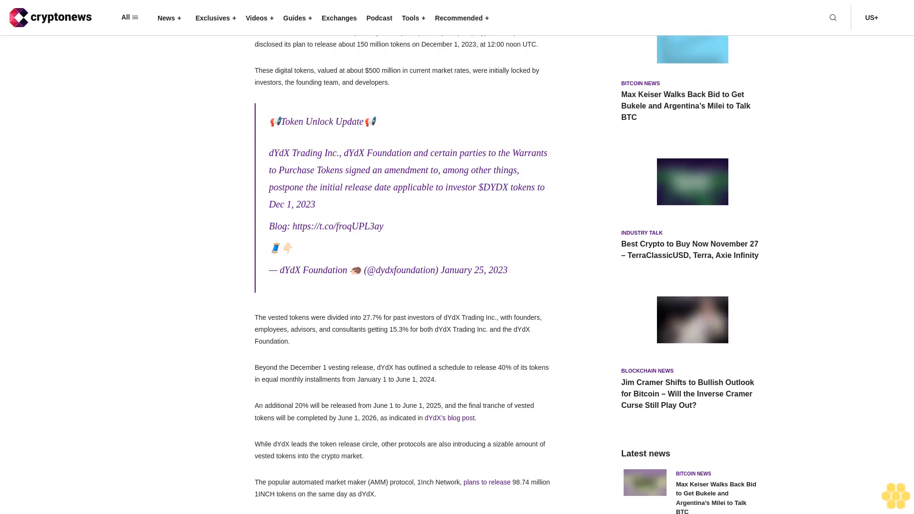
scroll(down, 3)
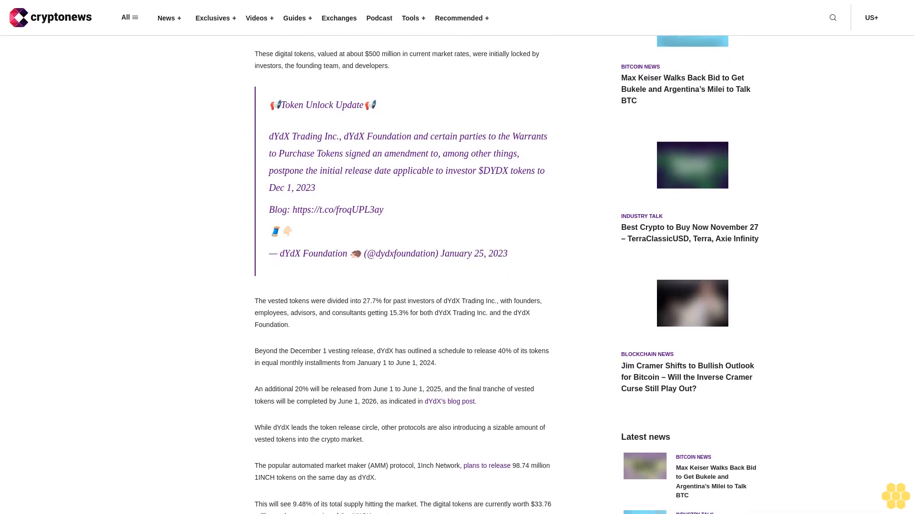
scroll(down, 3)
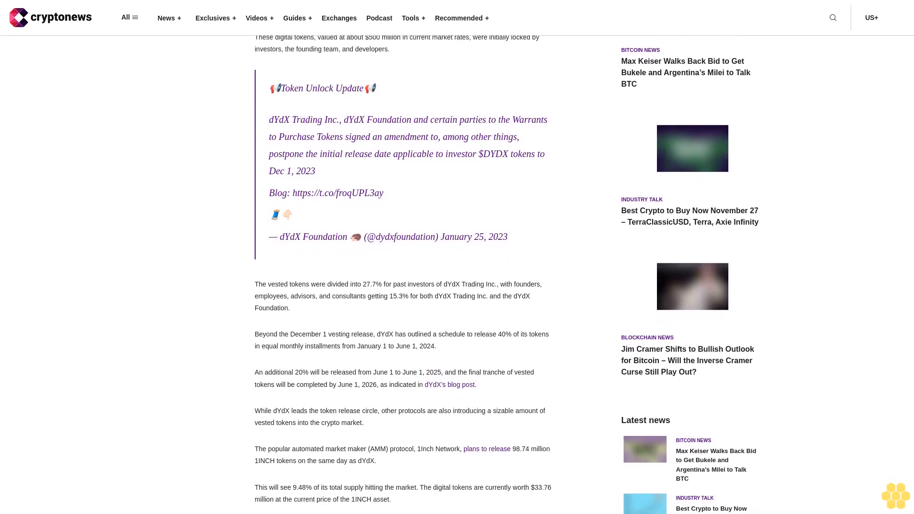
scroll(down, 3)
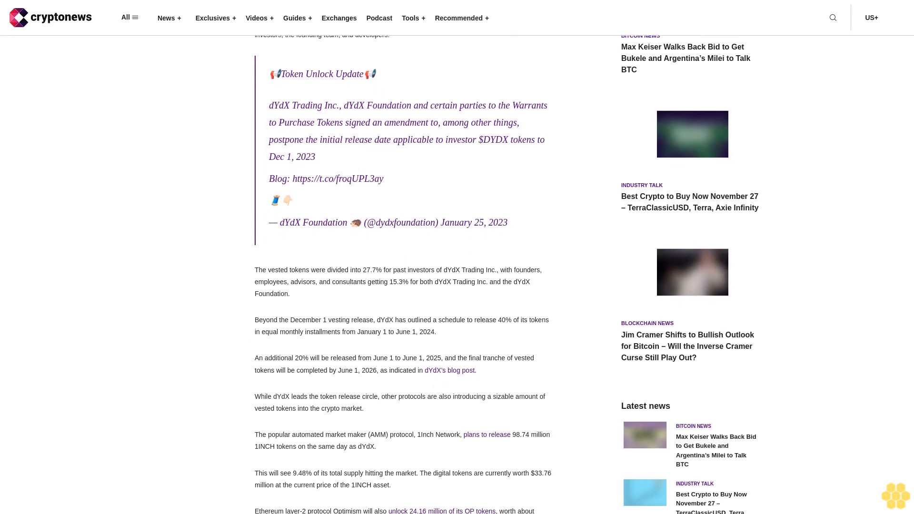
scroll(down, 3)
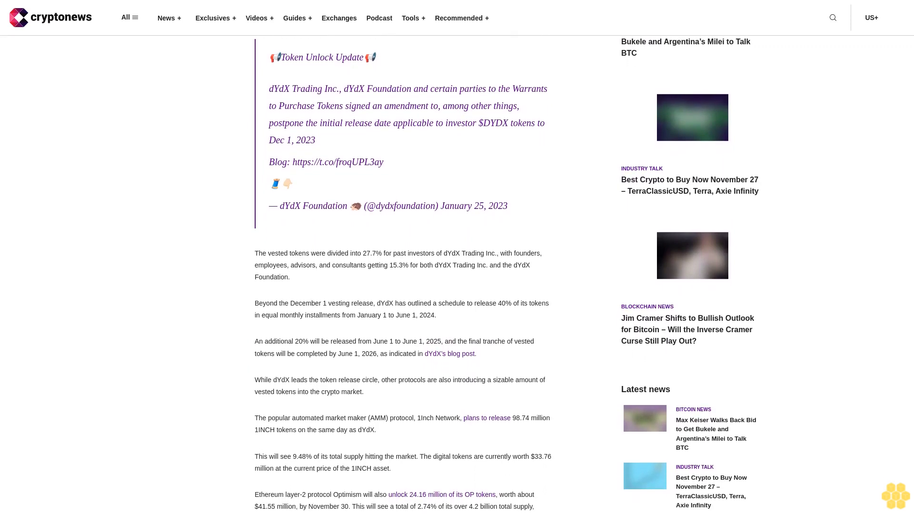
scroll(down, 3)
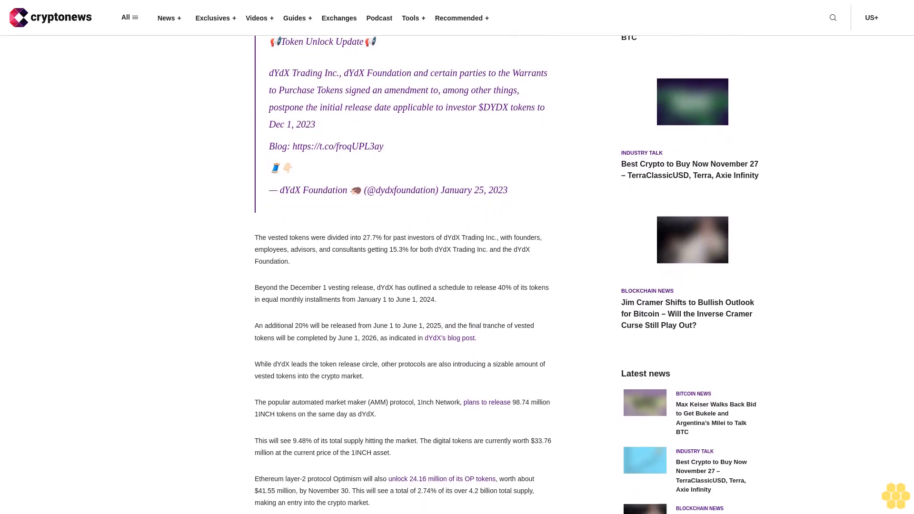
scroll(down, 3)
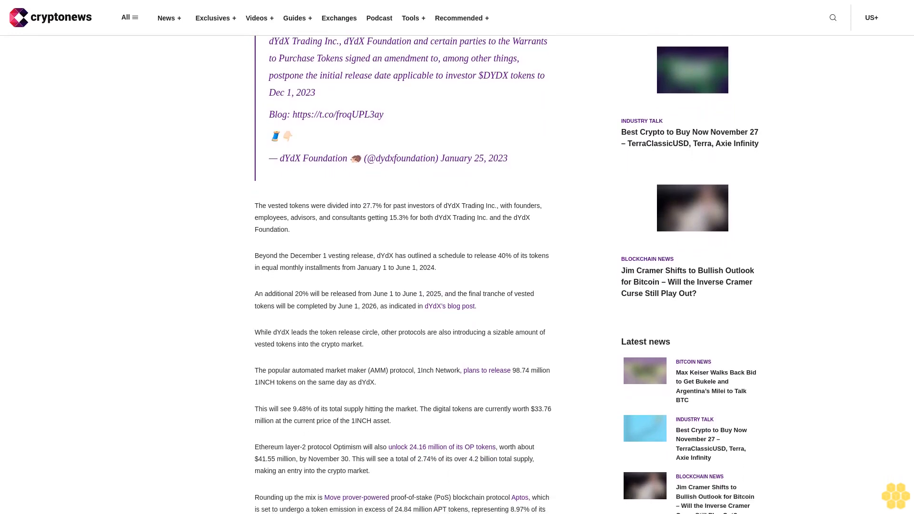
scroll(down, 3)
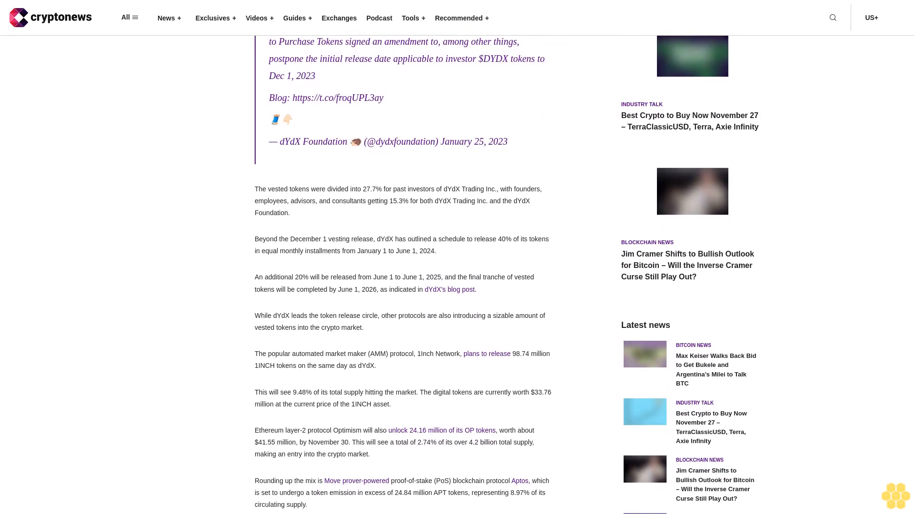
scroll(down, 3)
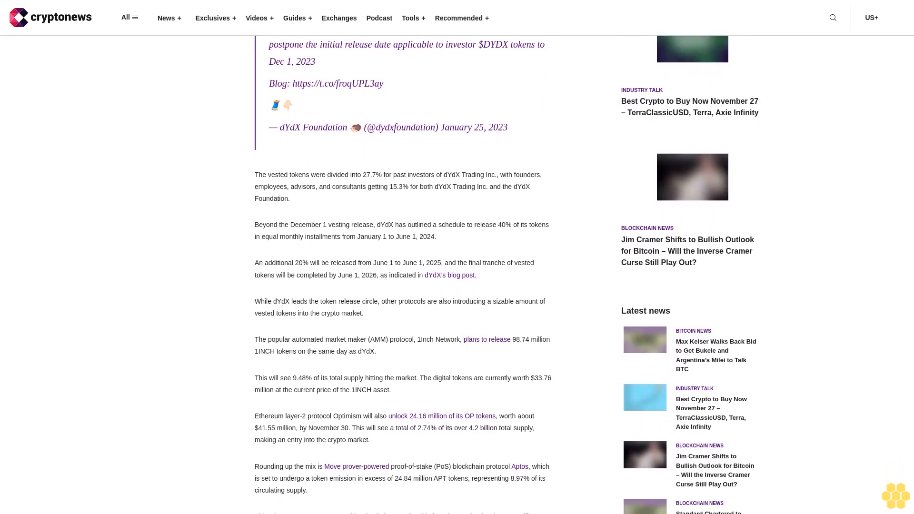
scroll(down, 3)
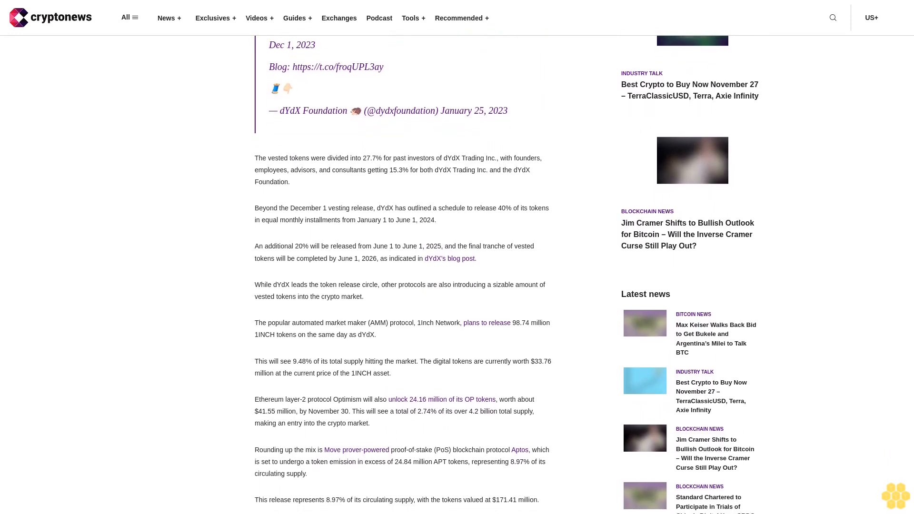
scroll(down, 3)
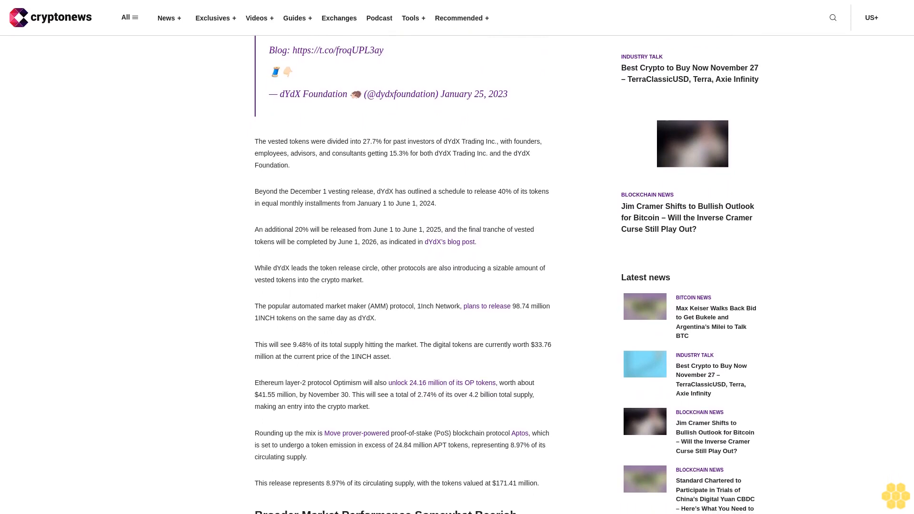
scroll(down, 3)
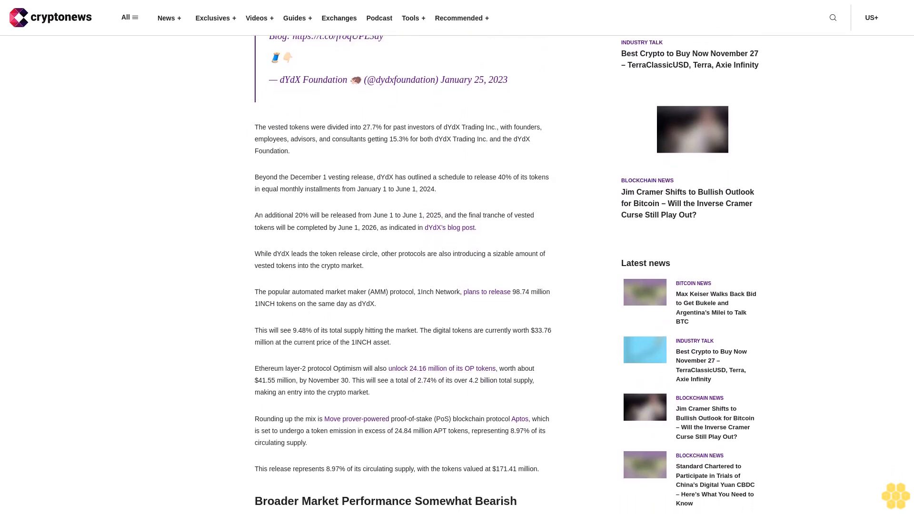
scroll(down, 3)
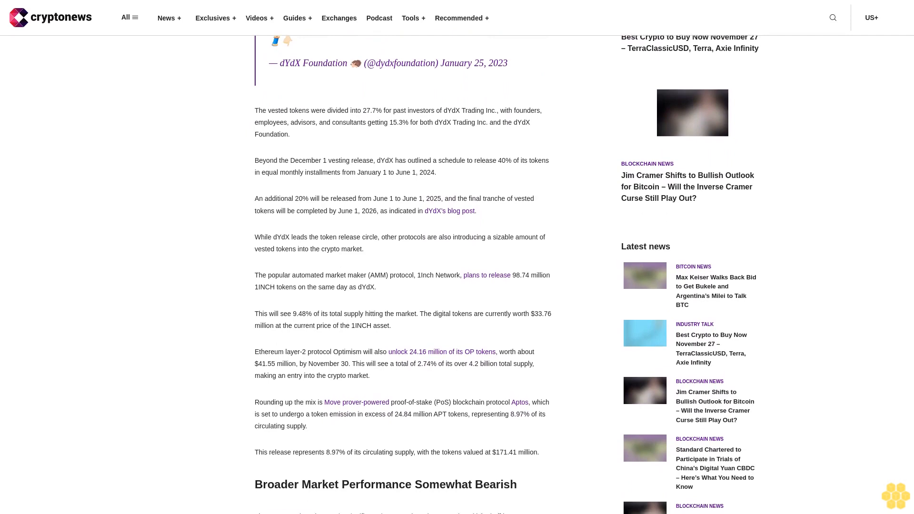
scroll(down, 3)
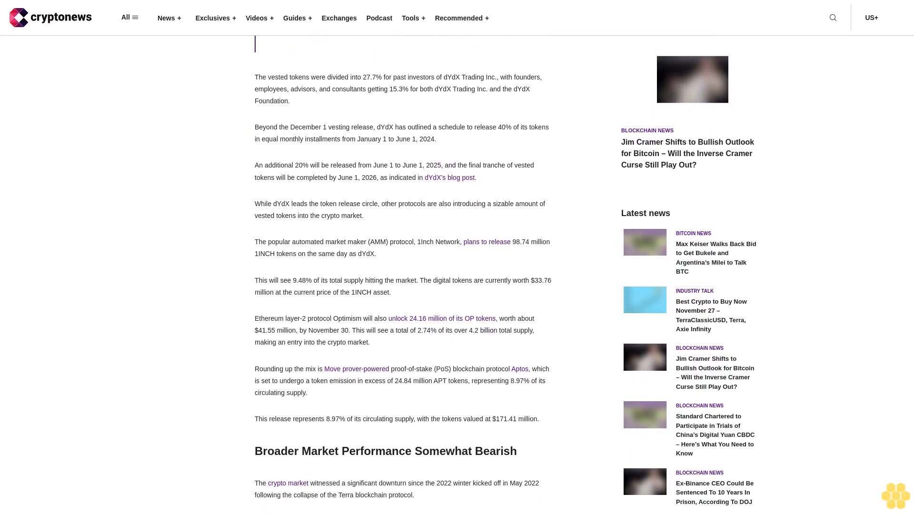
scroll(down, 3)
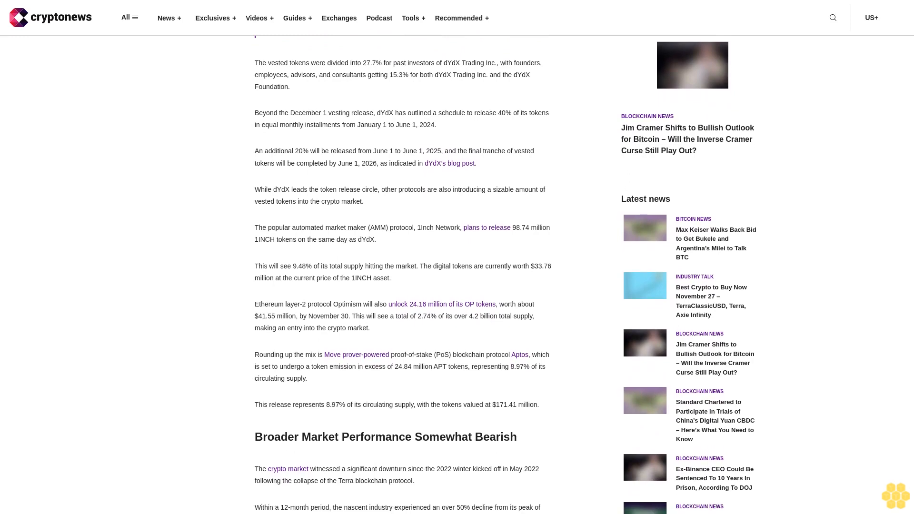
scroll(down, 3)
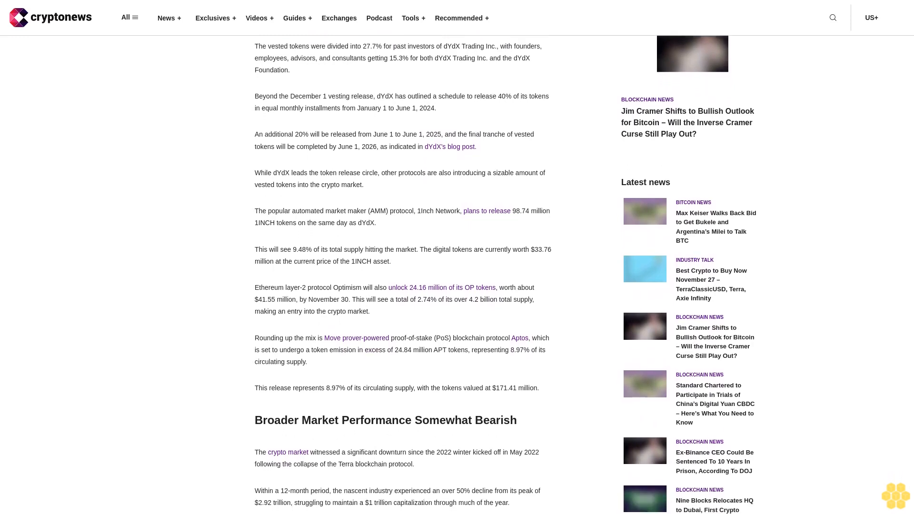
scroll(down, 3)
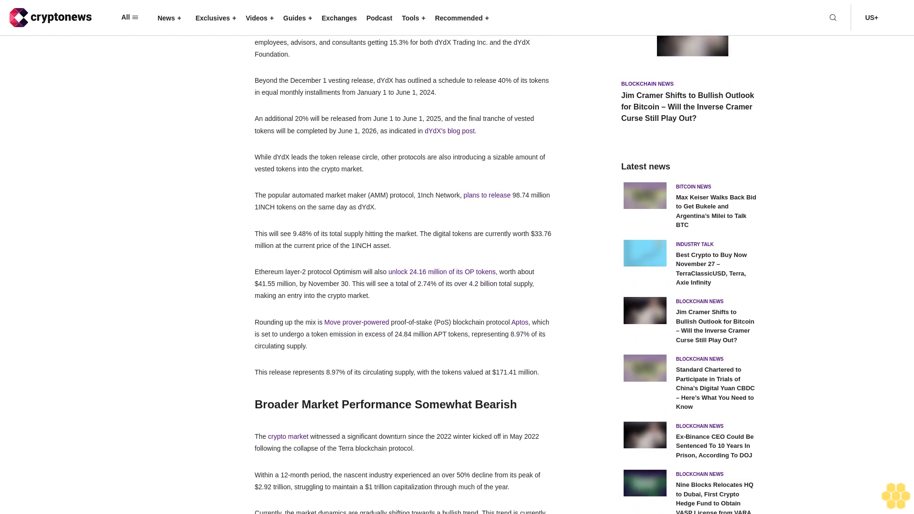
scroll(down, 3)
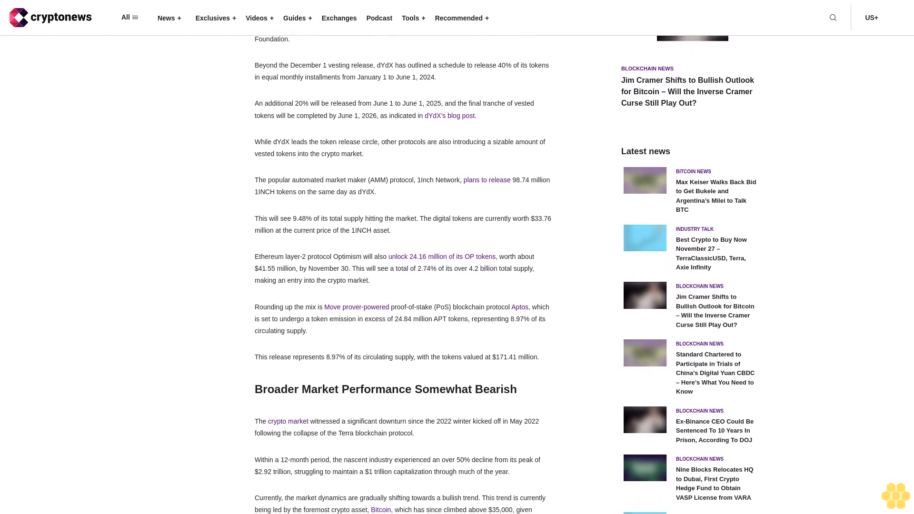
scroll(down, 3)
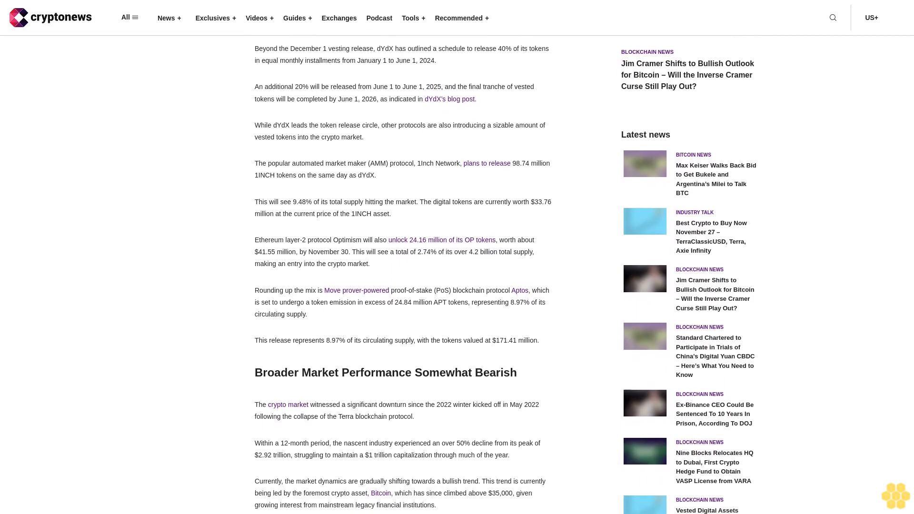
scroll(down, 3)
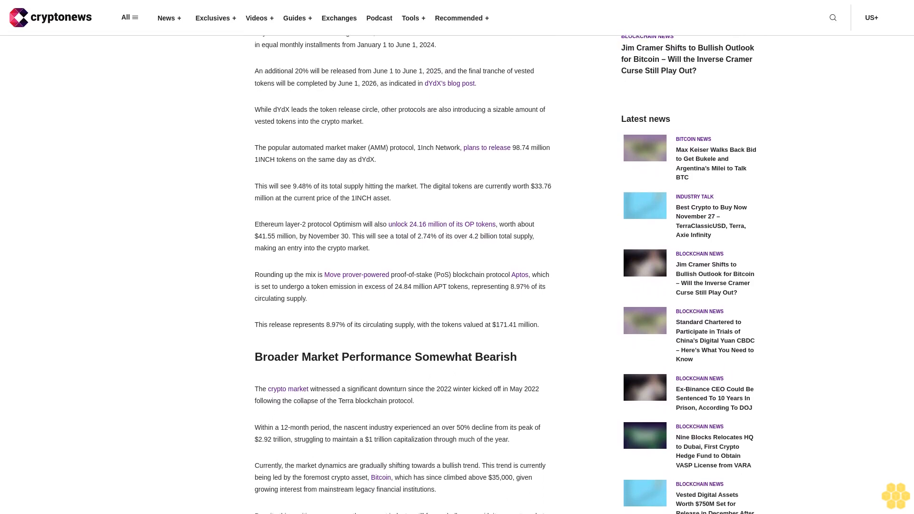
scroll(down, 3)
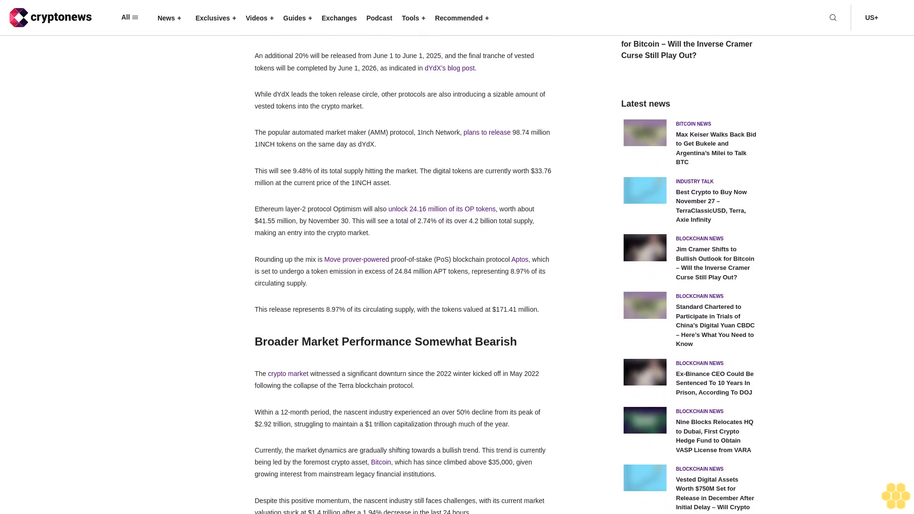
scroll(down, 3)
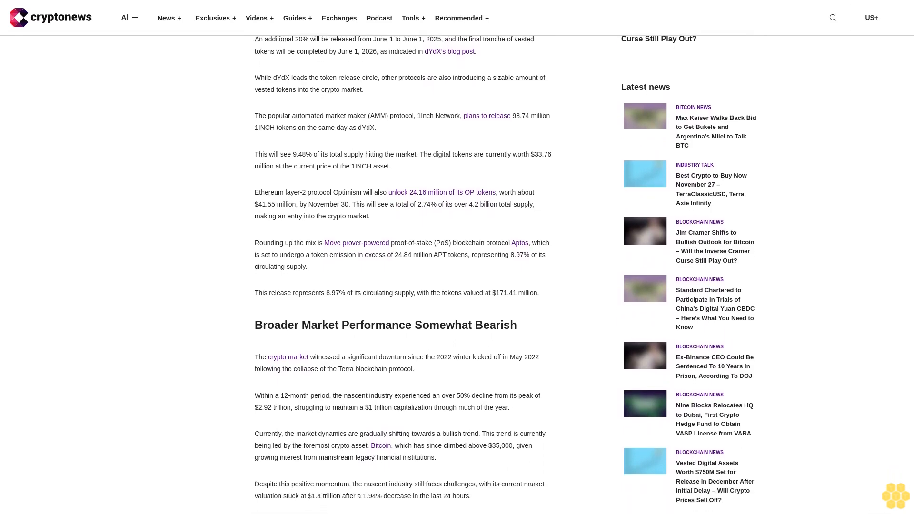
scroll(down, 3)
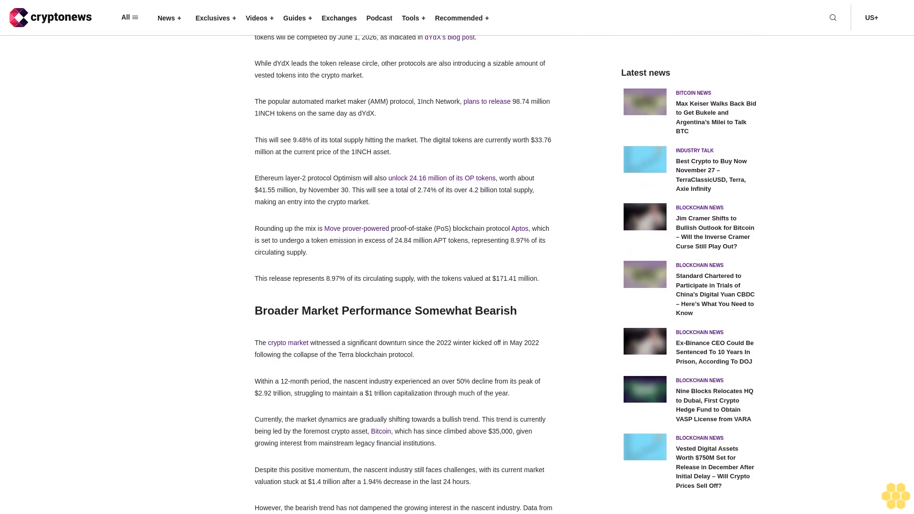
scroll(down, 3)
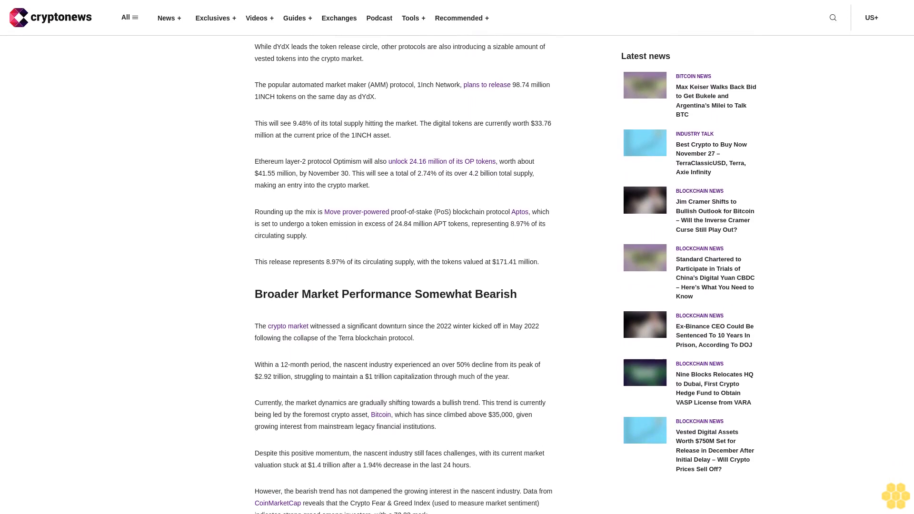
scroll(down, 3)
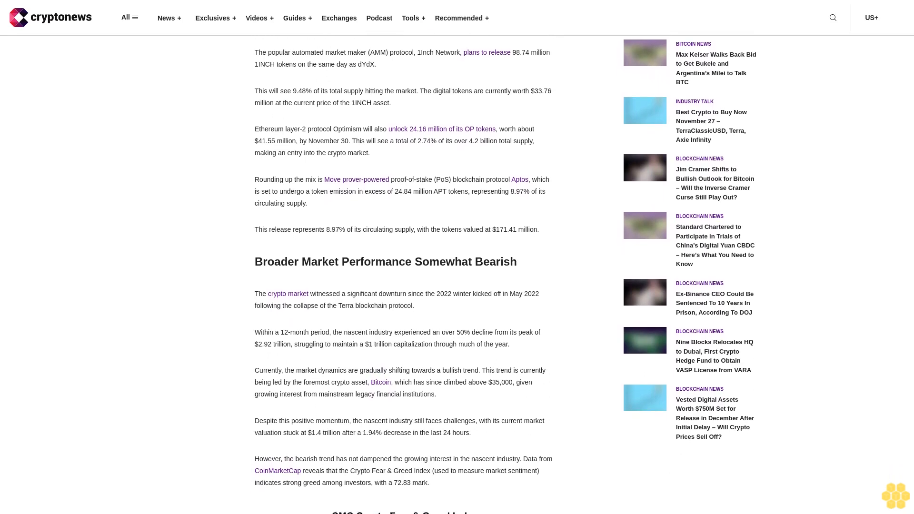
scroll(down, 3)
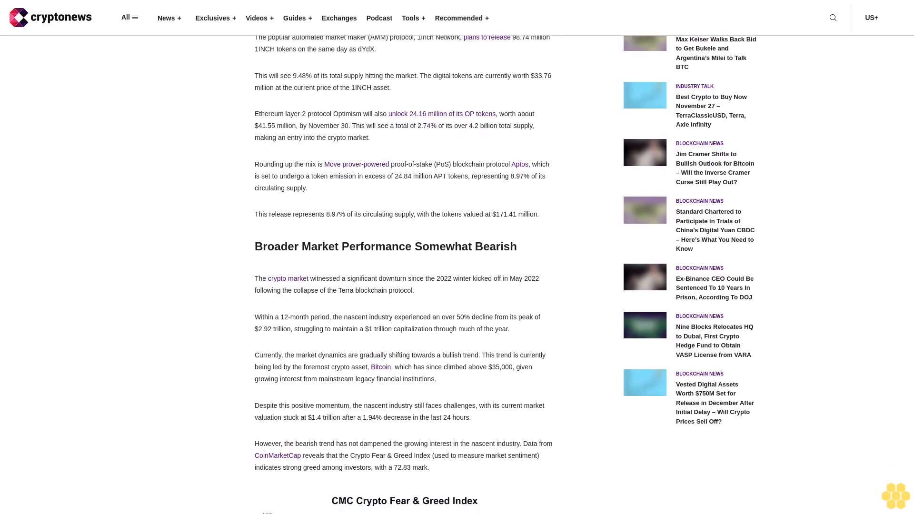
scroll(down, 3)
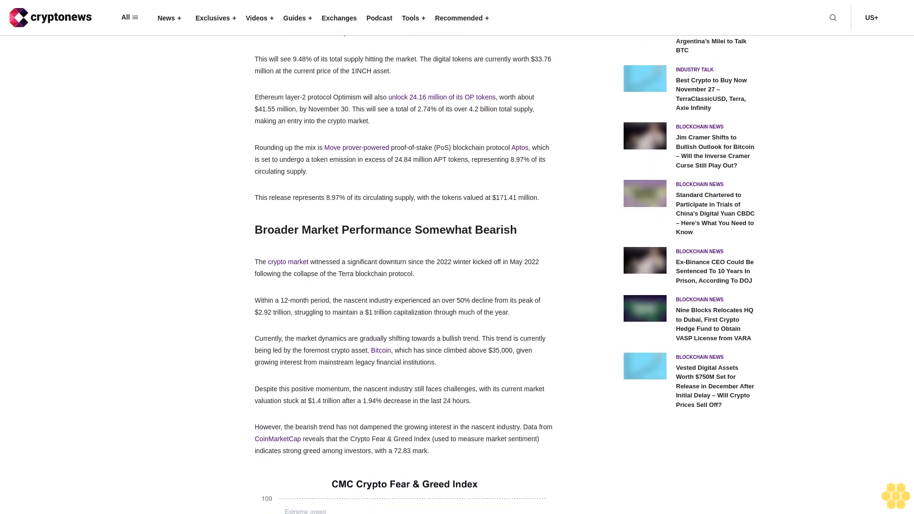
scroll(down, 3)
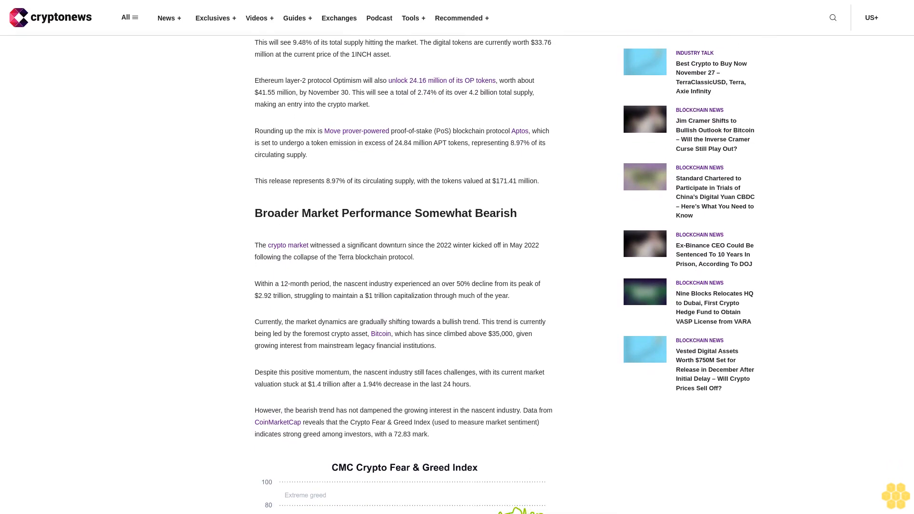
scroll(down, 3)
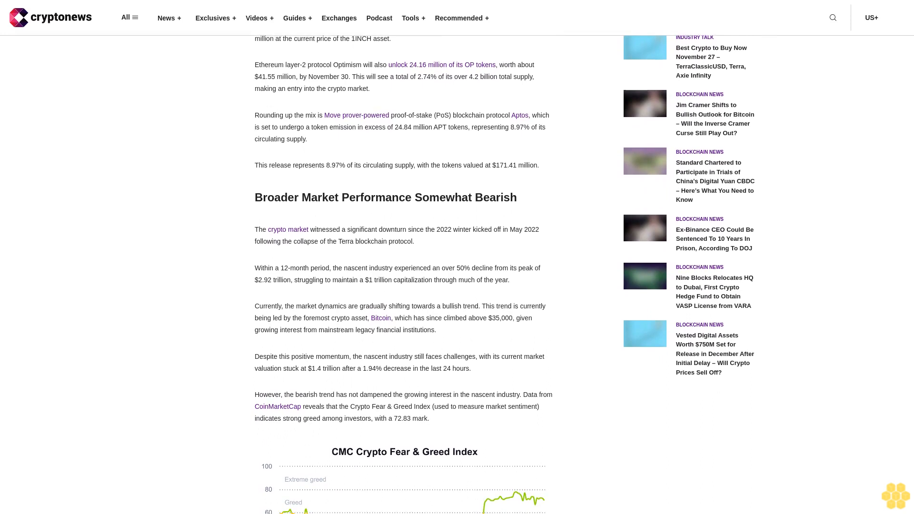
scroll(down, 3)
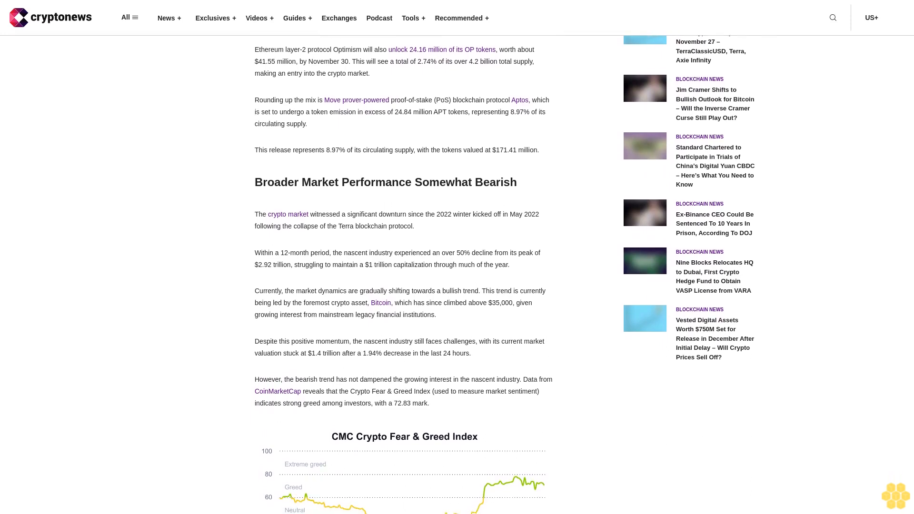
scroll(down, 3)
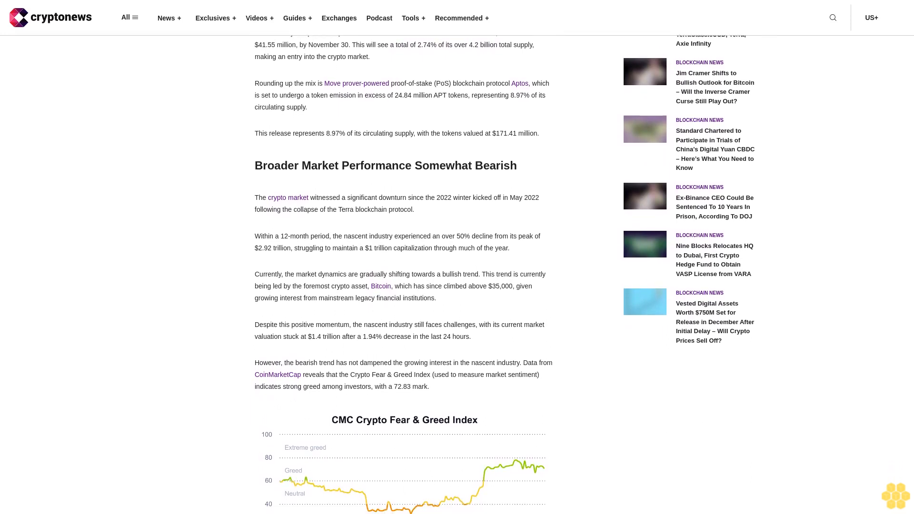
scroll(down, 3)
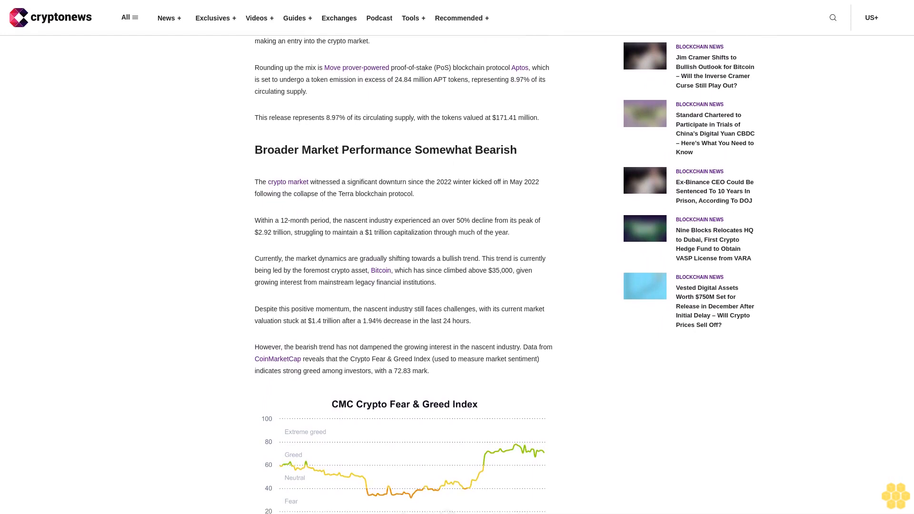
scroll(down, 3)
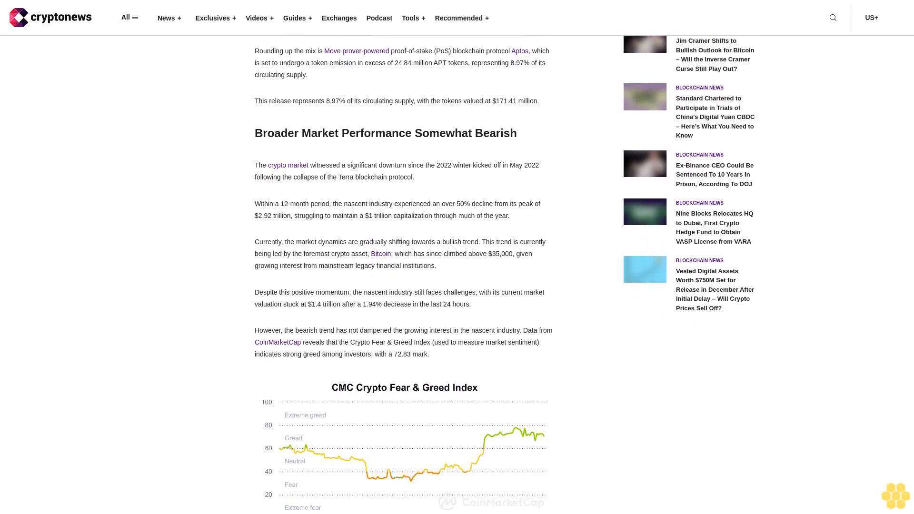
scroll(down, 3)
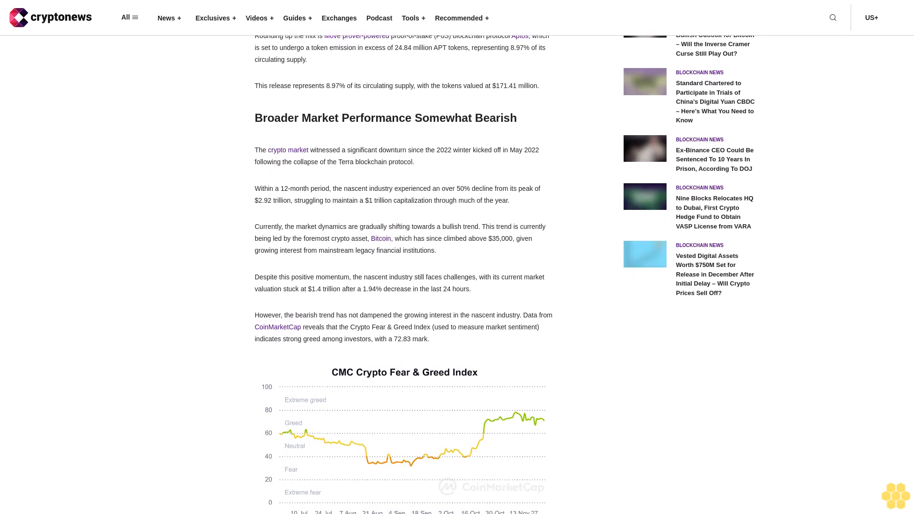
scroll(down, 3)
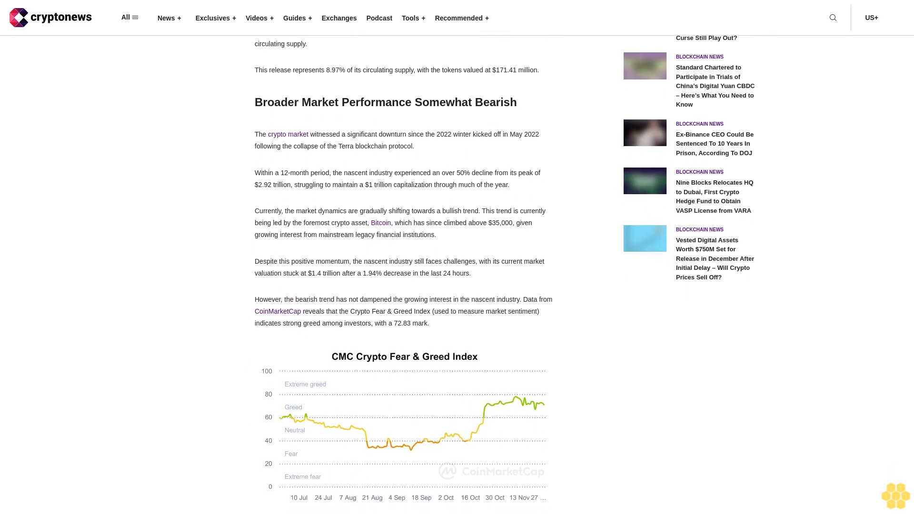
scroll(down, 3)
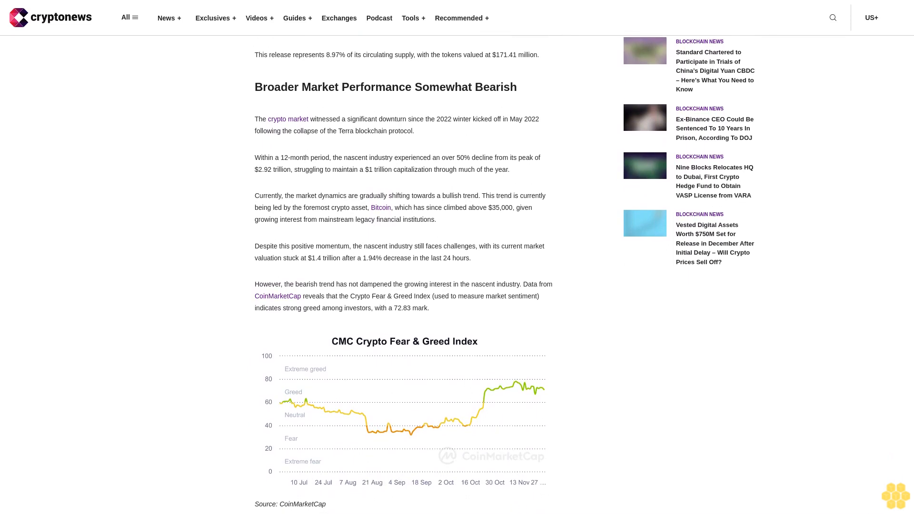
scroll(down, 3)
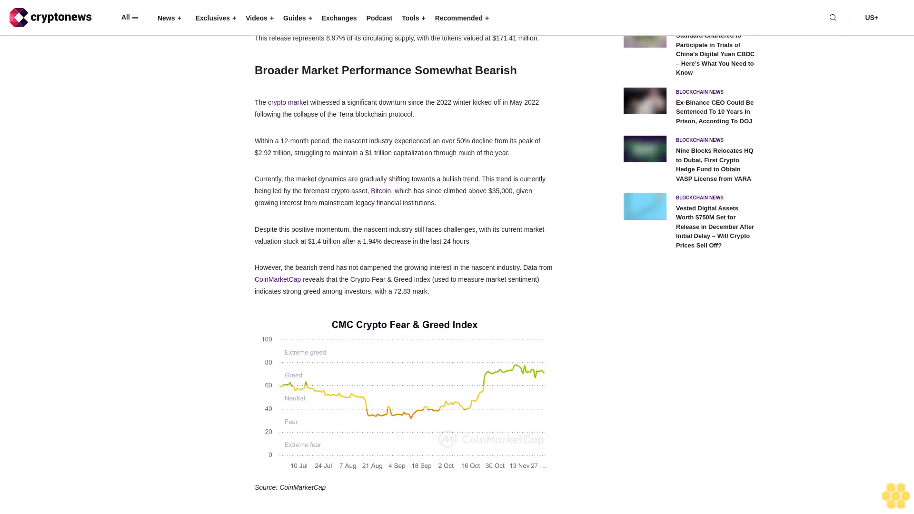
scroll(down, 3)
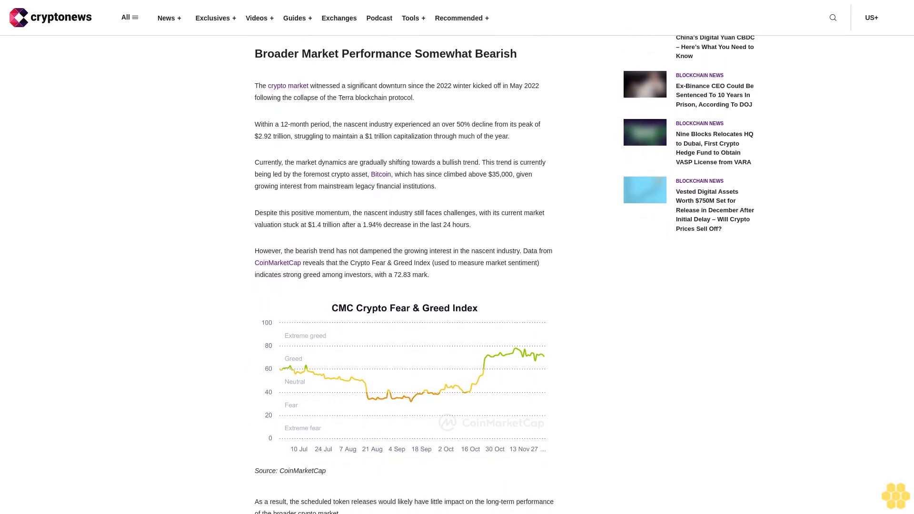
scroll(down, 3)
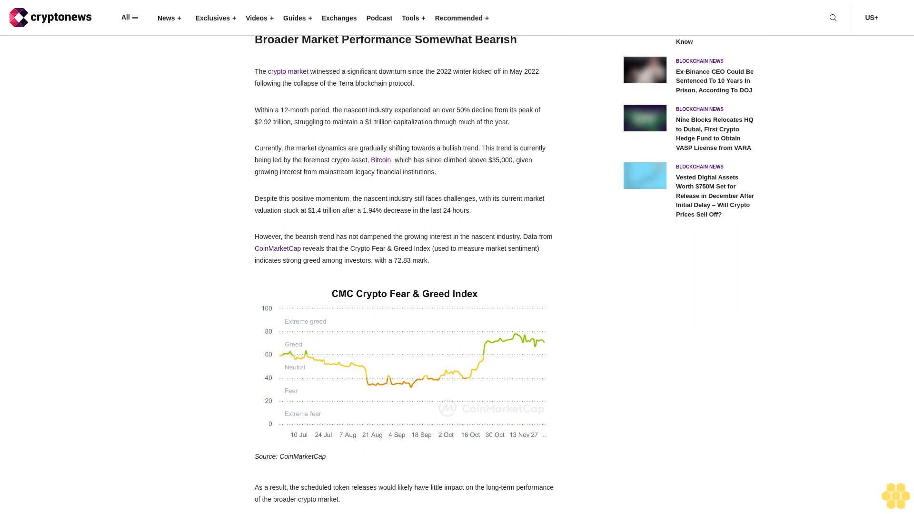
scroll(down, 3)
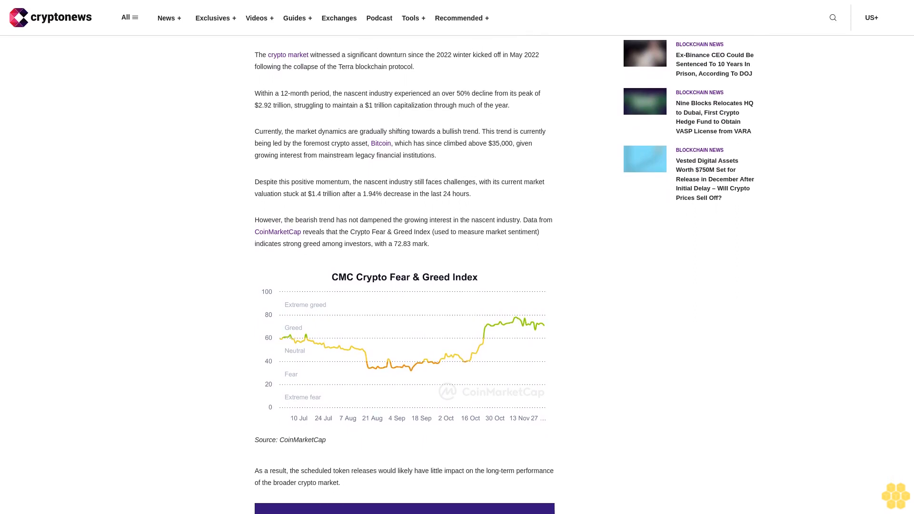
scroll(down, 3)
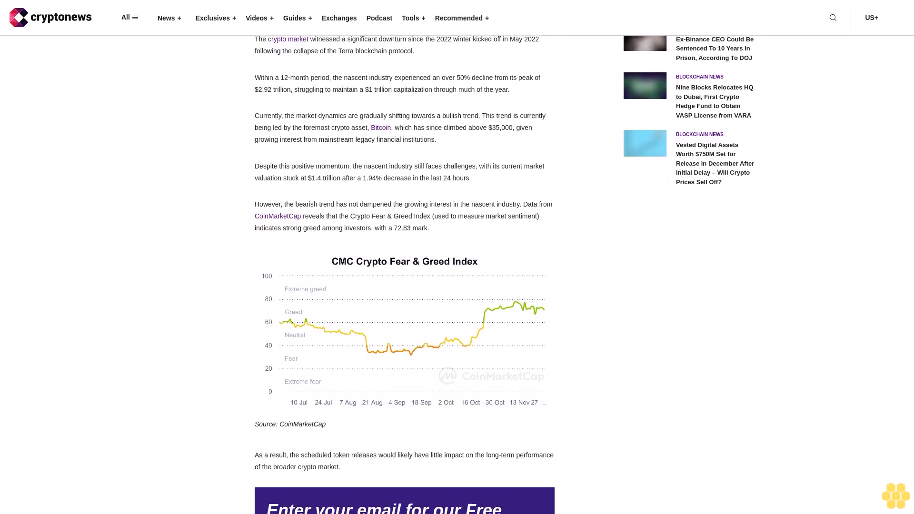
scroll(down, 3)
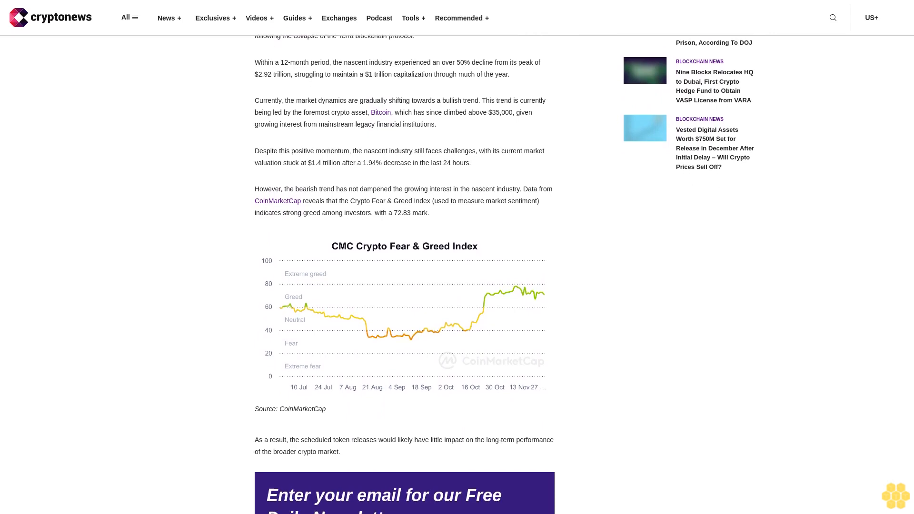
scroll(down, 3)
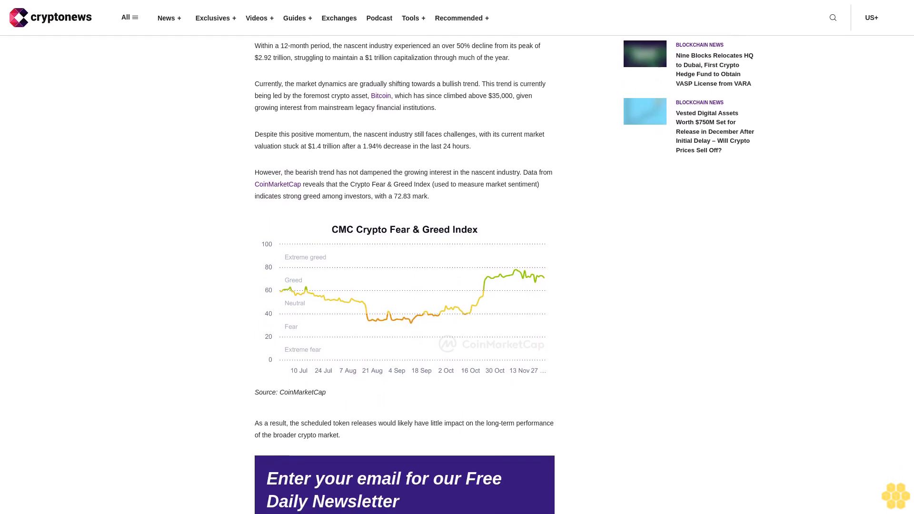
scroll(down, 3)
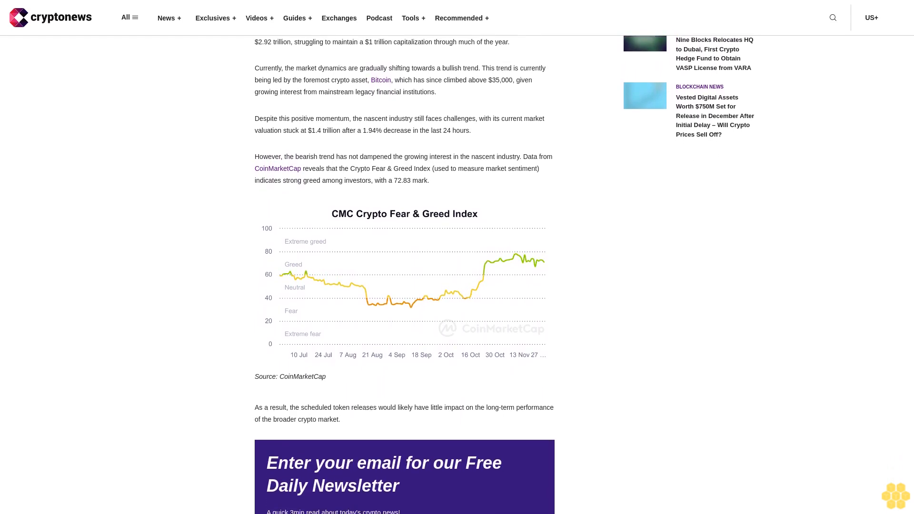
scroll(down, 3)
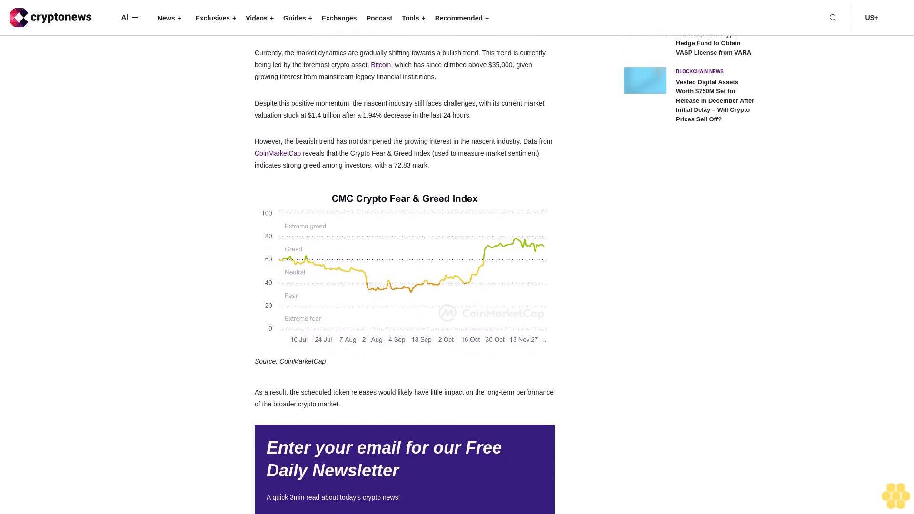
scroll(down, 3)
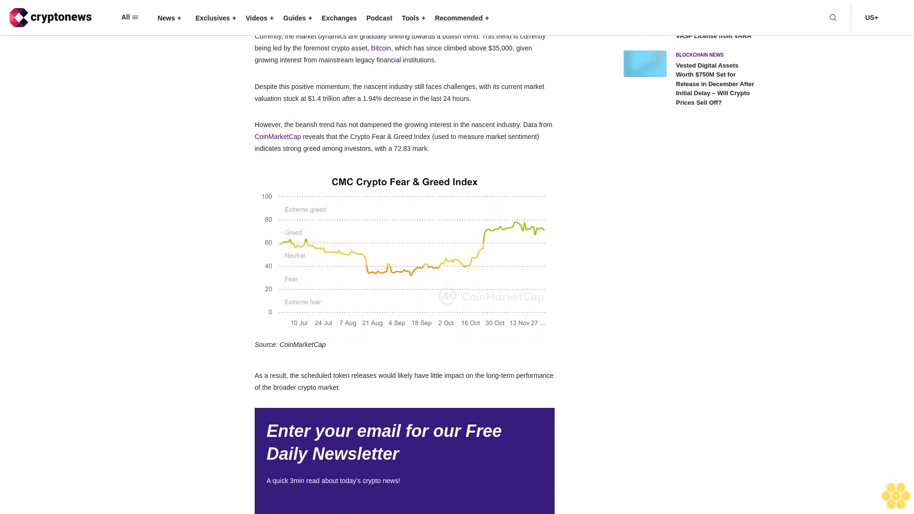
scroll(down, 3)
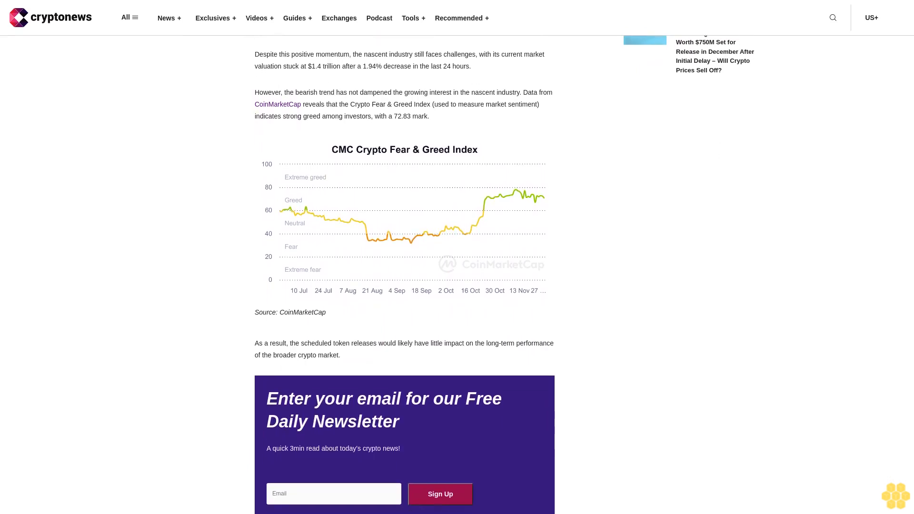
scroll(down, 3)
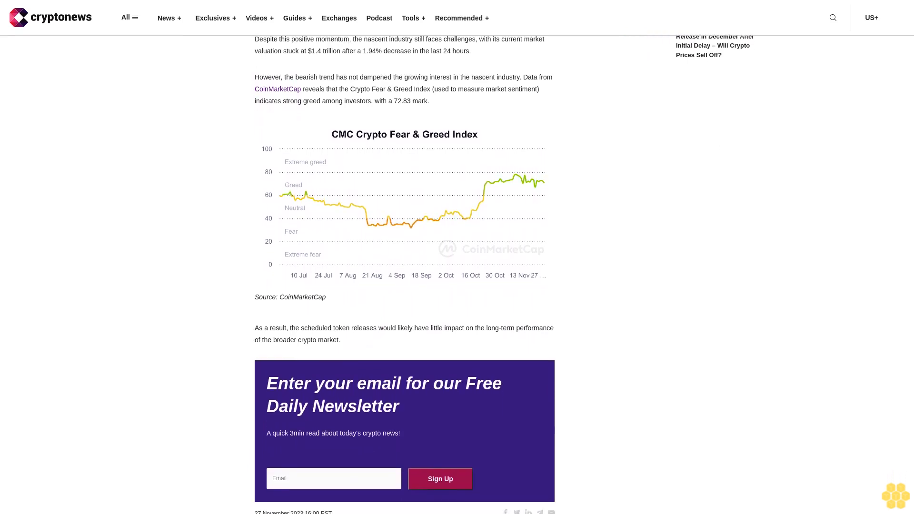